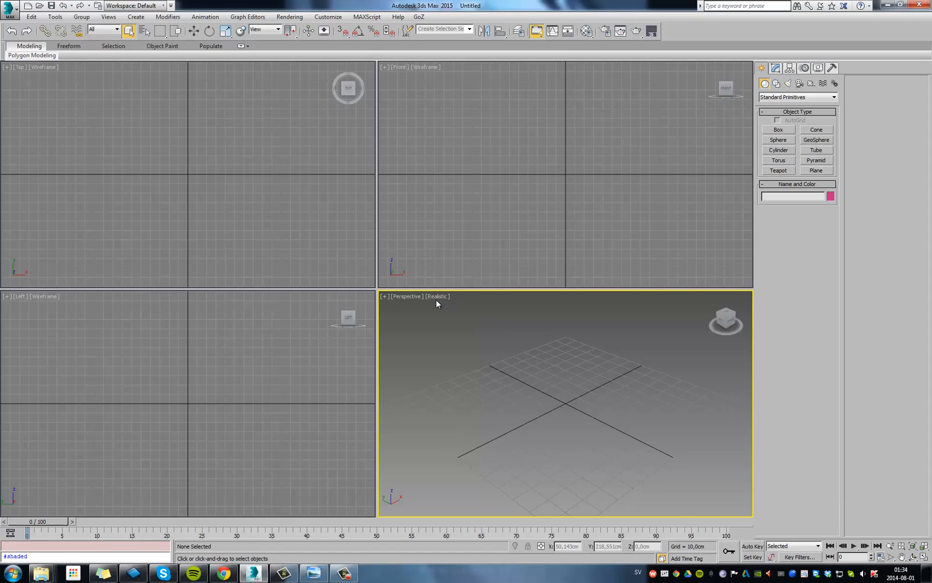
pyautogui.moveTo(441, 304)
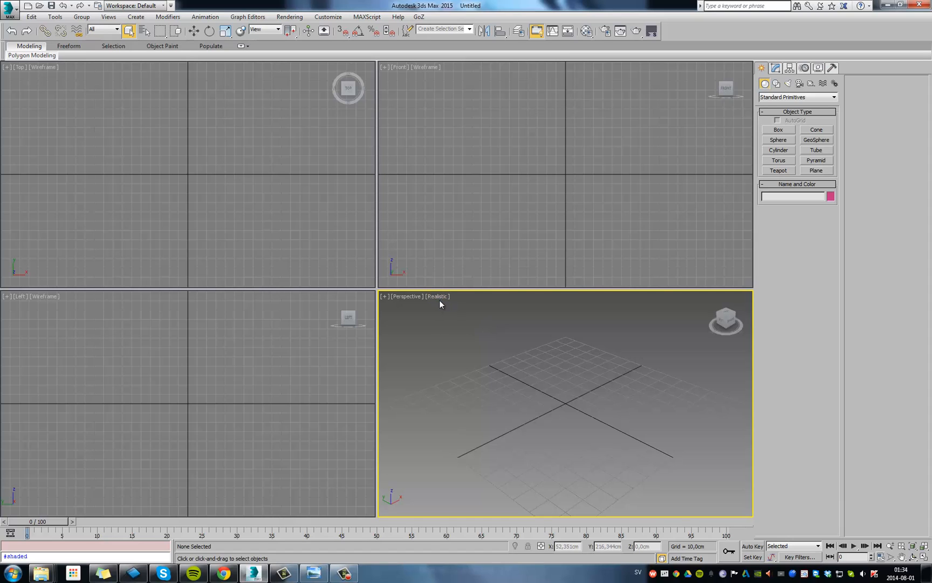
pyautogui.moveTo(443, 307)
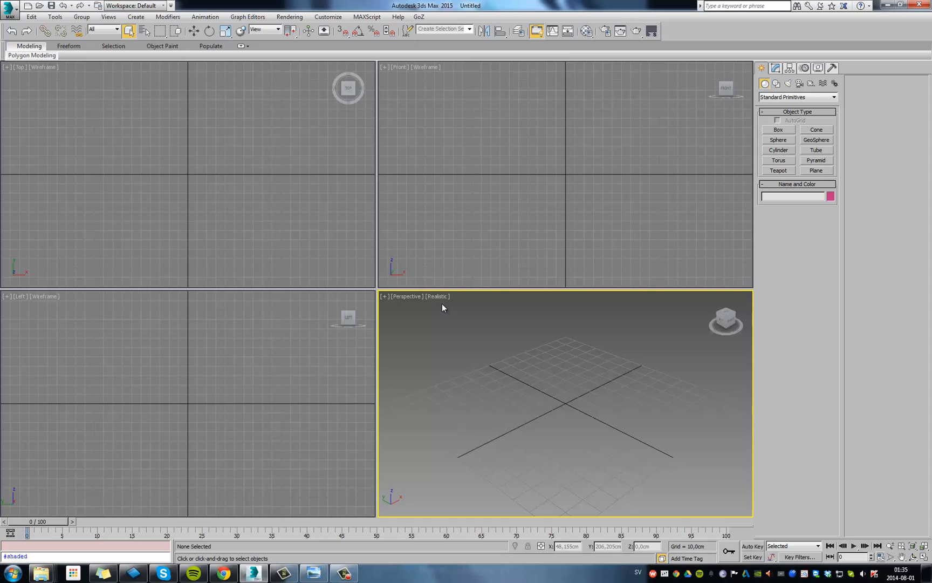
pyautogui.moveTo(476, 429)
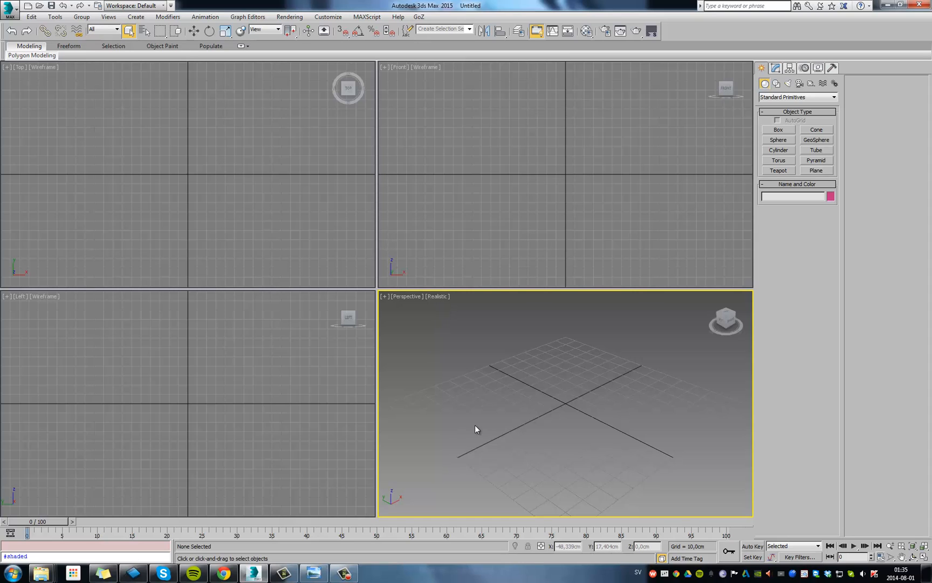
pyautogui.moveTo(535, 372)
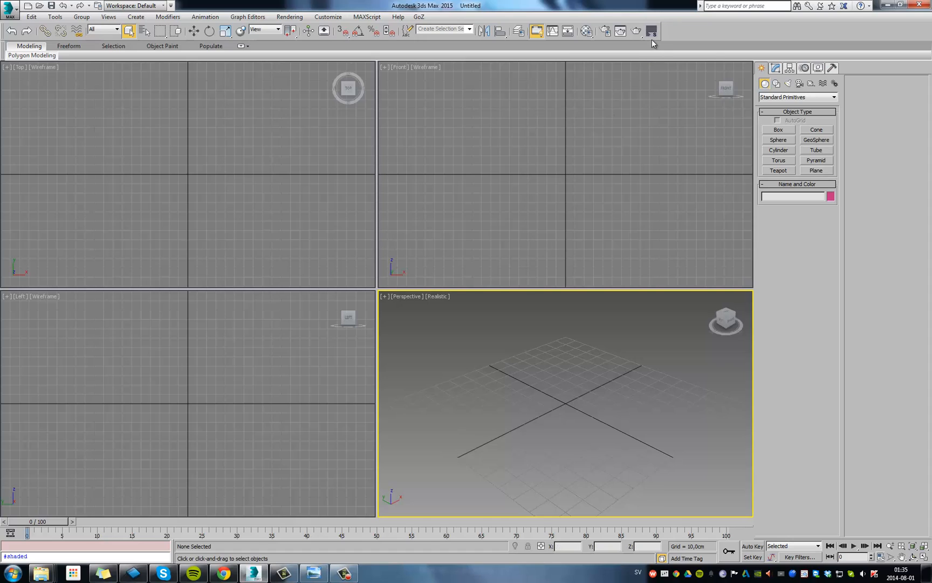
pyautogui.moveTo(652, 31)
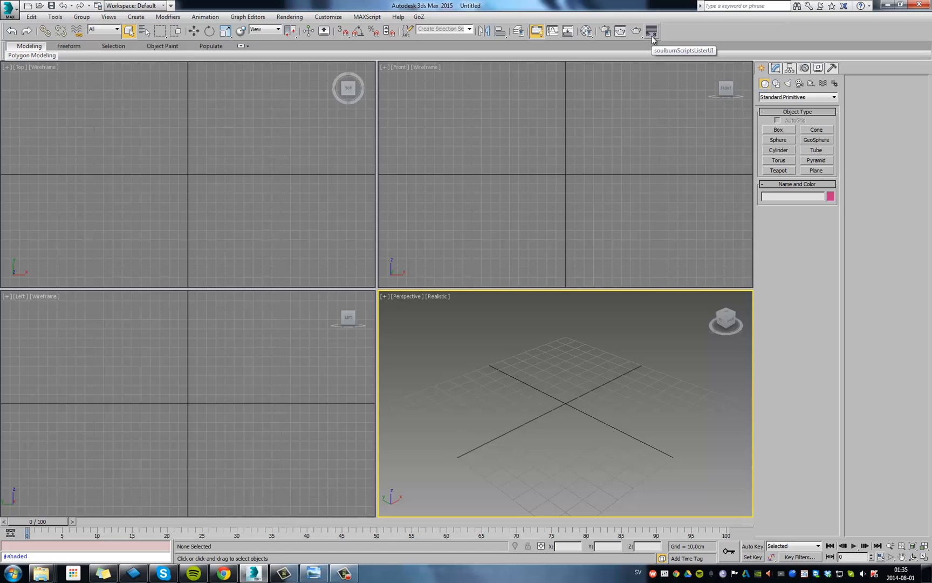
# Run the imagePlaneMaker script from soulburnScriptsLister and load the restaurant floor-plan JPG as Top image.
pyautogui.click(651, 31)
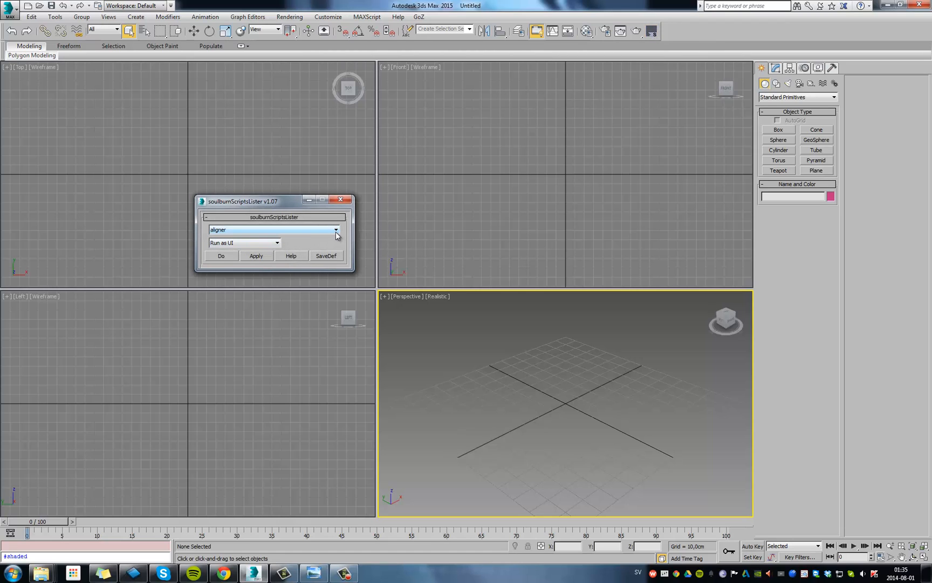
pyautogui.click(336, 230)
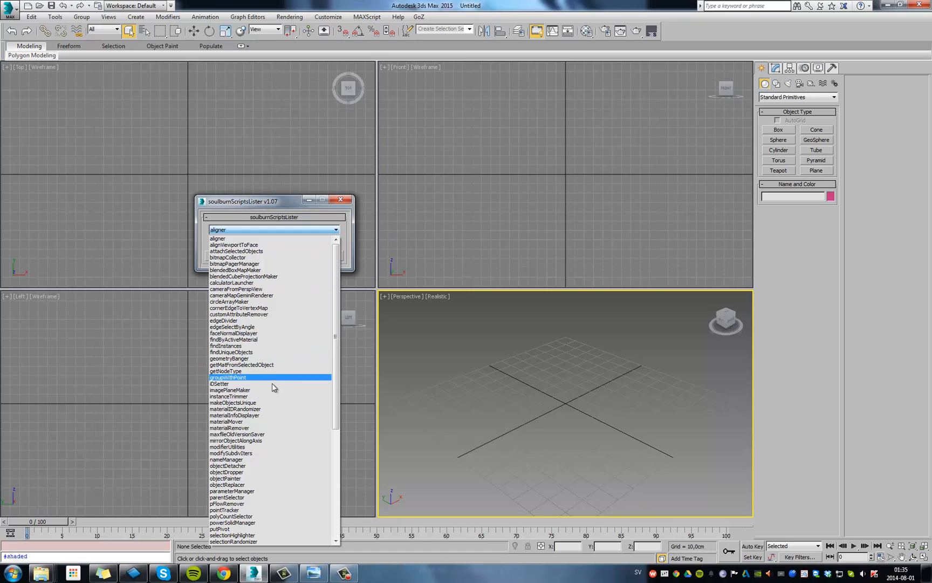
pyautogui.click(230, 389)
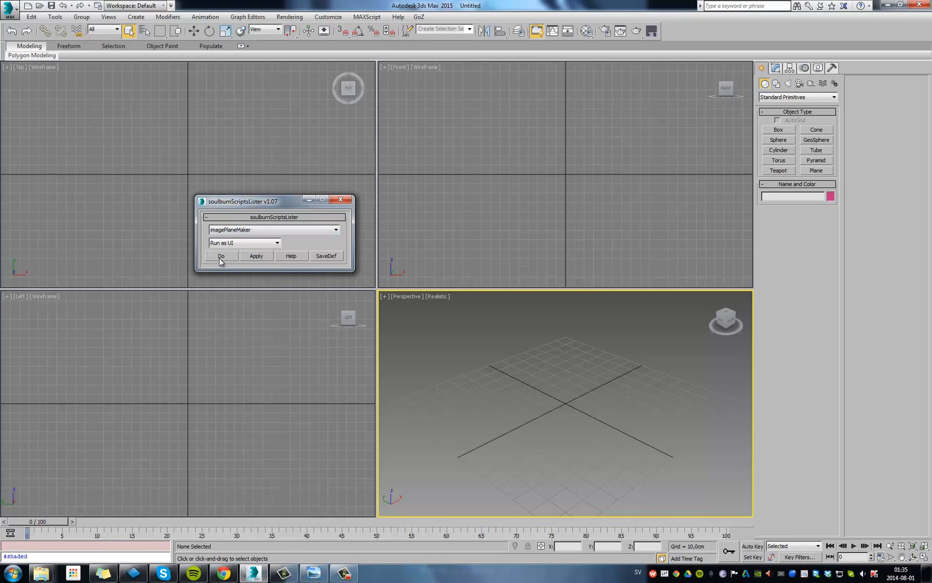
pyautogui.click(221, 256)
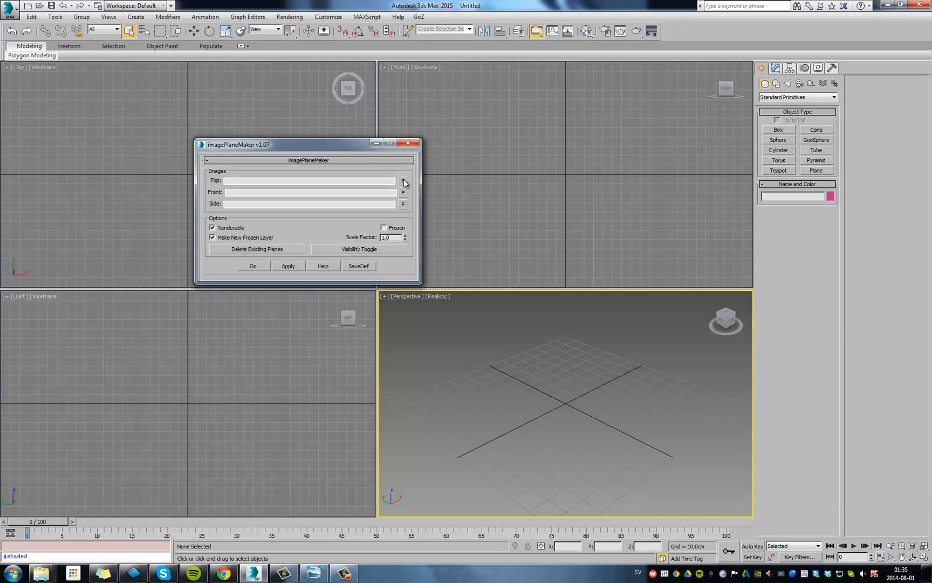
pyautogui.click(402, 181)
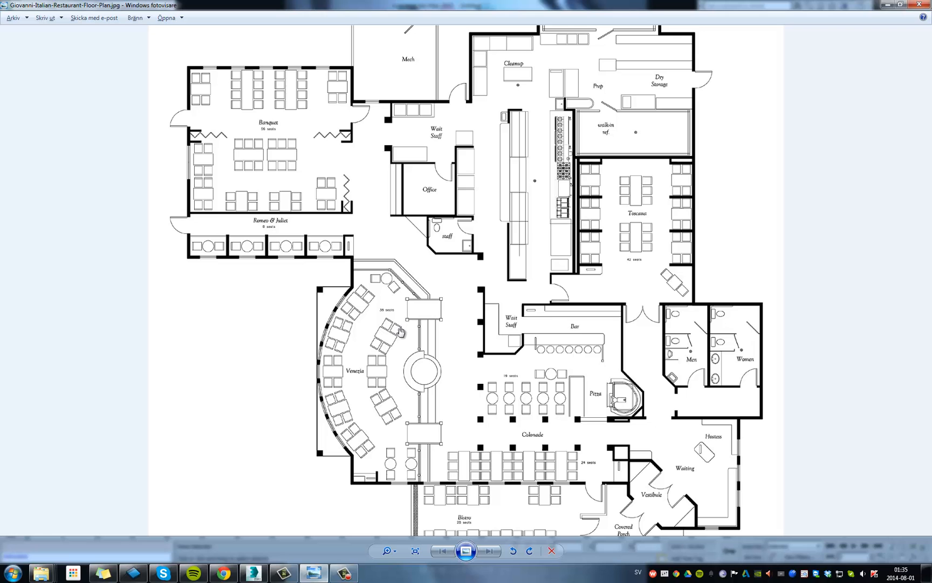
pyautogui.rightClick(400, 331)
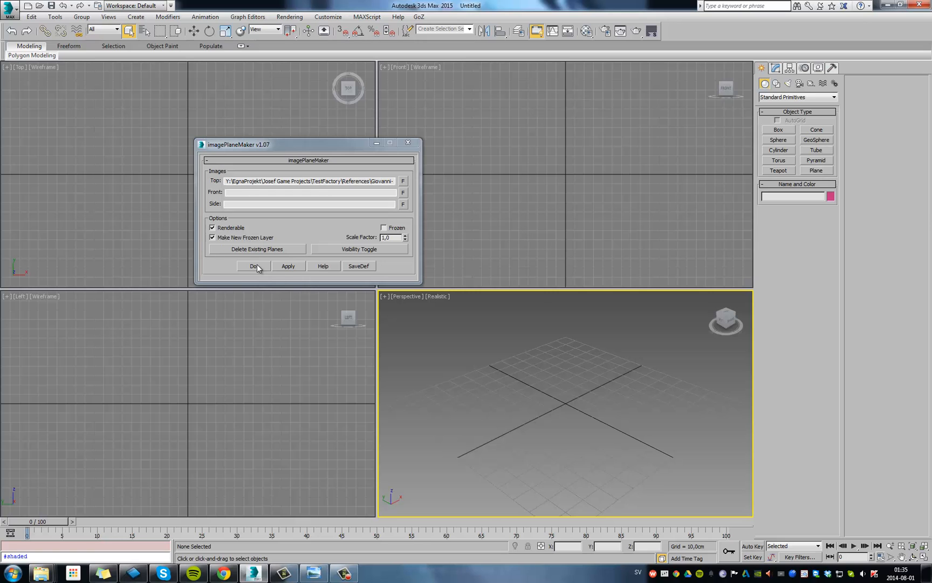
# Build the floor-plan image plane from the Top image with imagePlaneMaker's Do button.
pyautogui.click(253, 266)
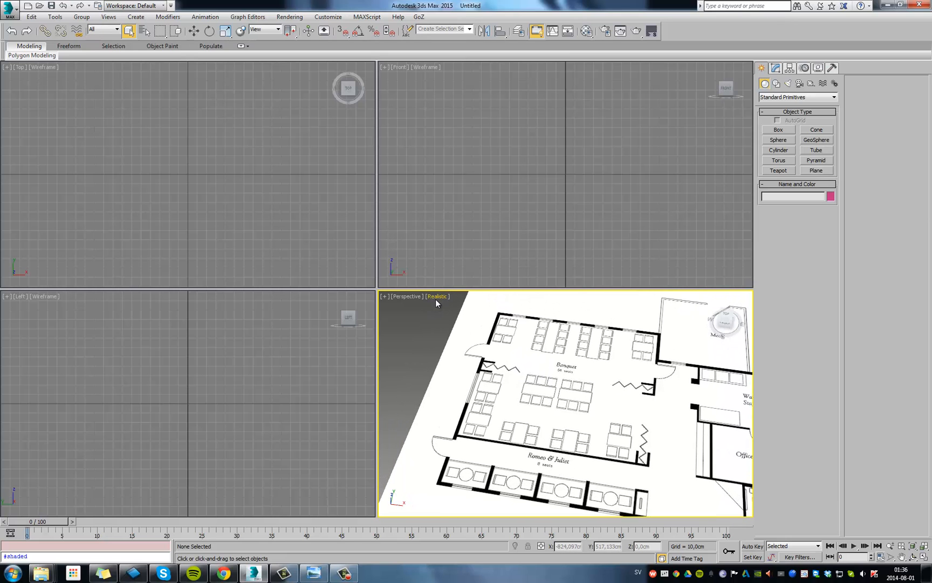
# Enter 512 as the Texture Maps resolution in the viewport Display Performance settings.
pyautogui.click(436, 296)
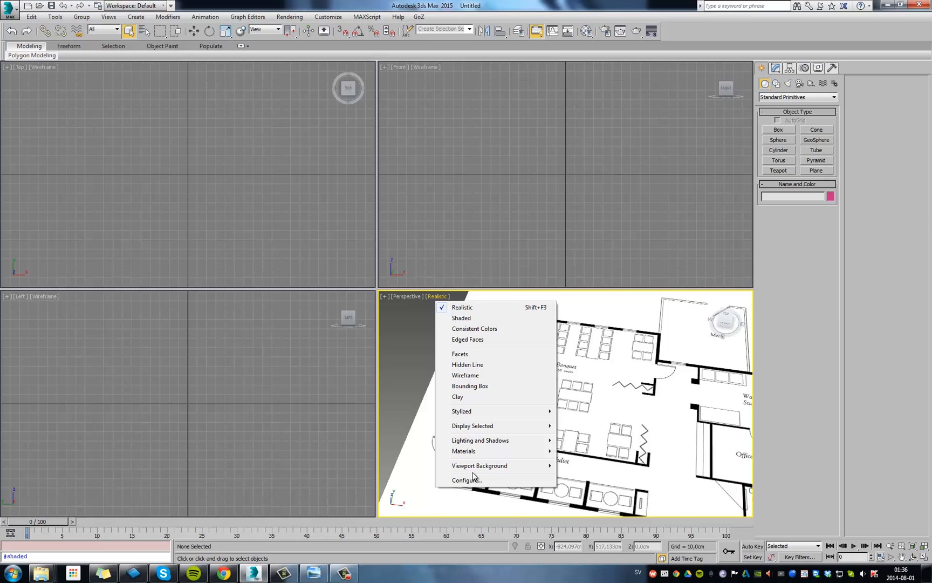
pyautogui.moveTo(486, 480)
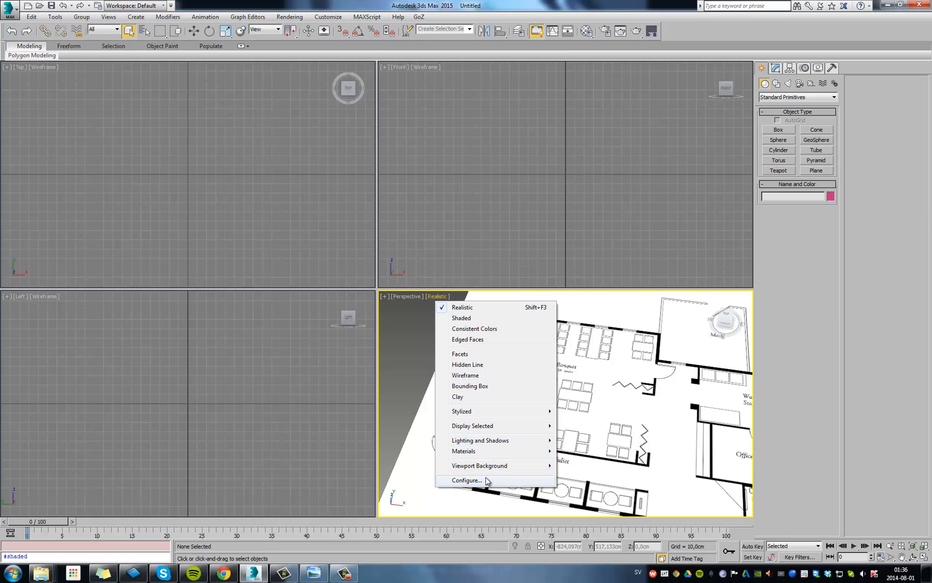
pyautogui.click(466, 479)
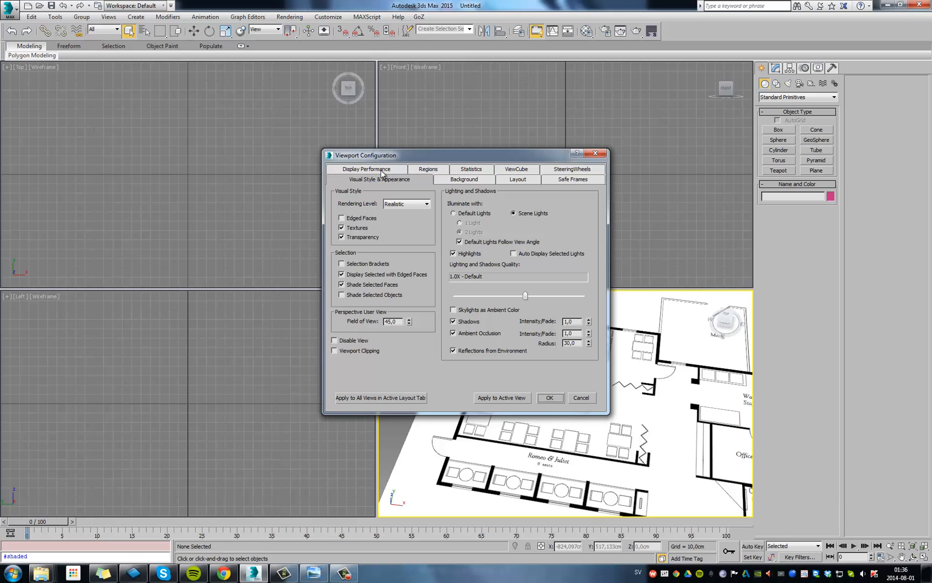
pyautogui.click(366, 180)
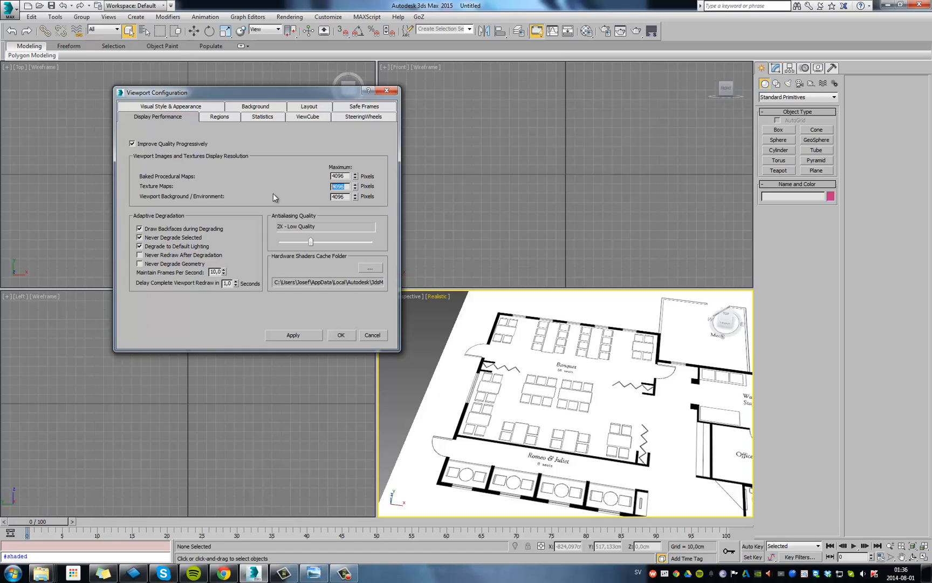
pyautogui.write('512')
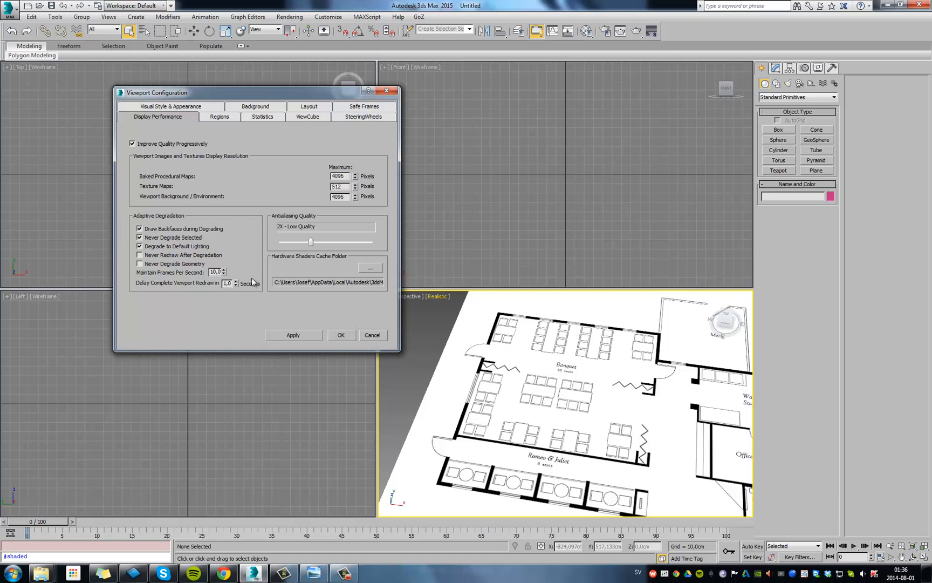
pyautogui.moveTo(628, 422)
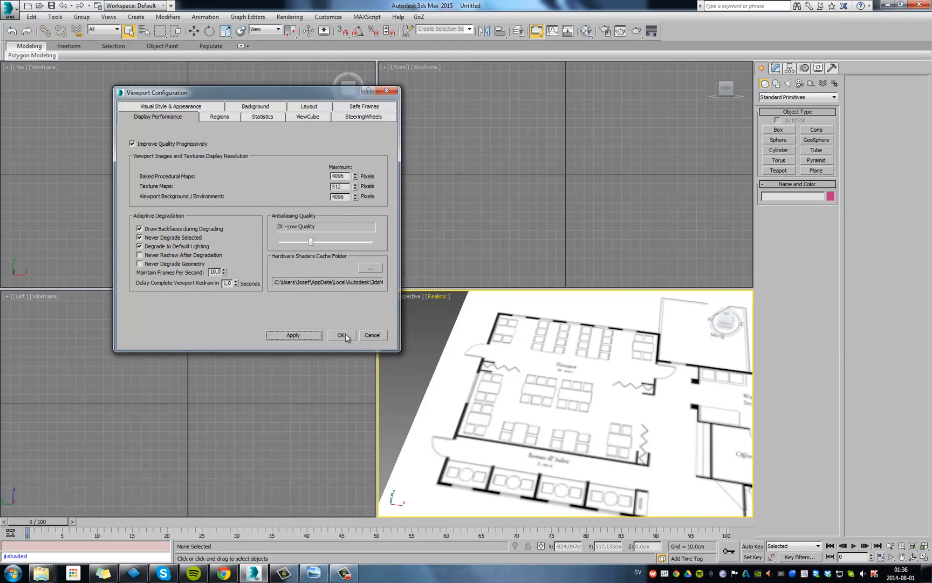
pyautogui.moveTo(350, 349)
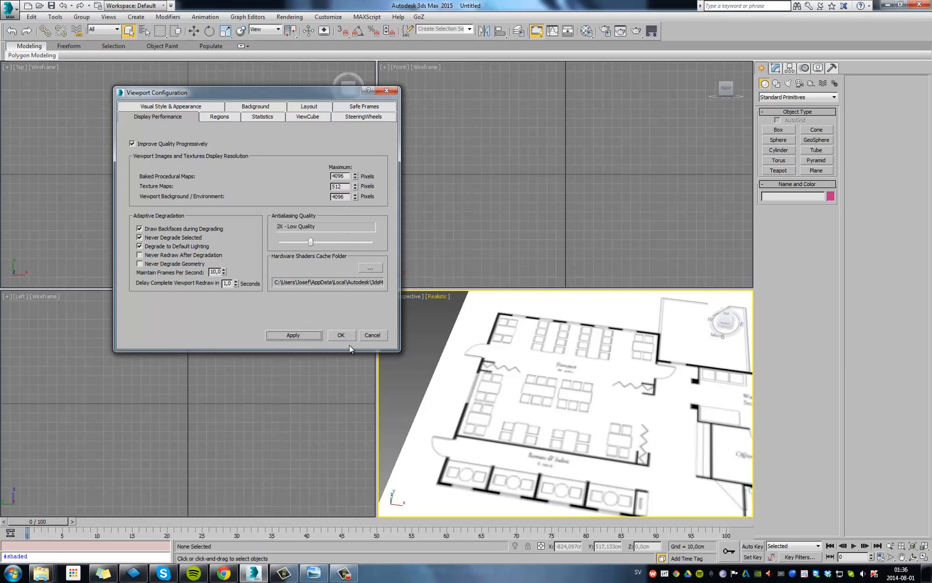
# Apply the texture resolution change and confirm the preference settings.
pyautogui.click(328, 16)
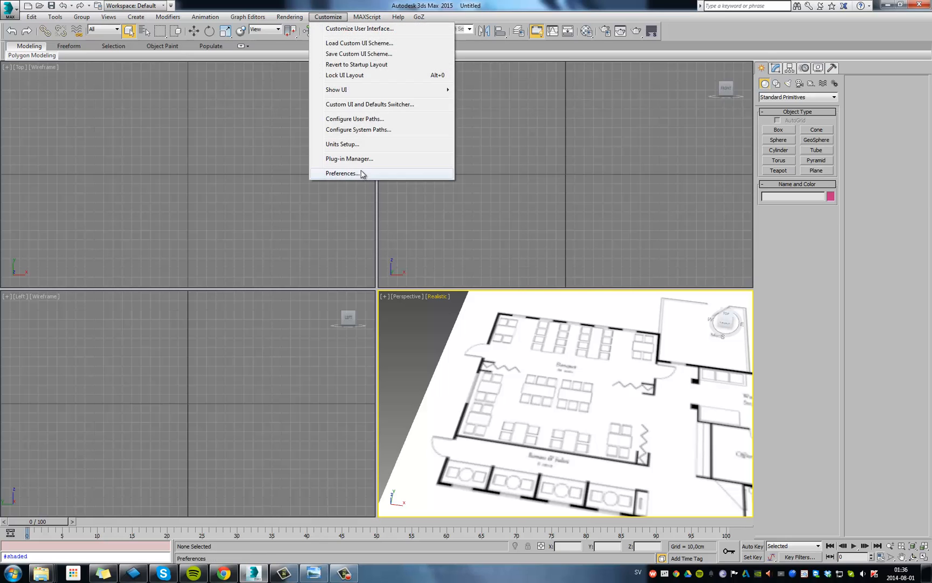
pyautogui.click(343, 174)
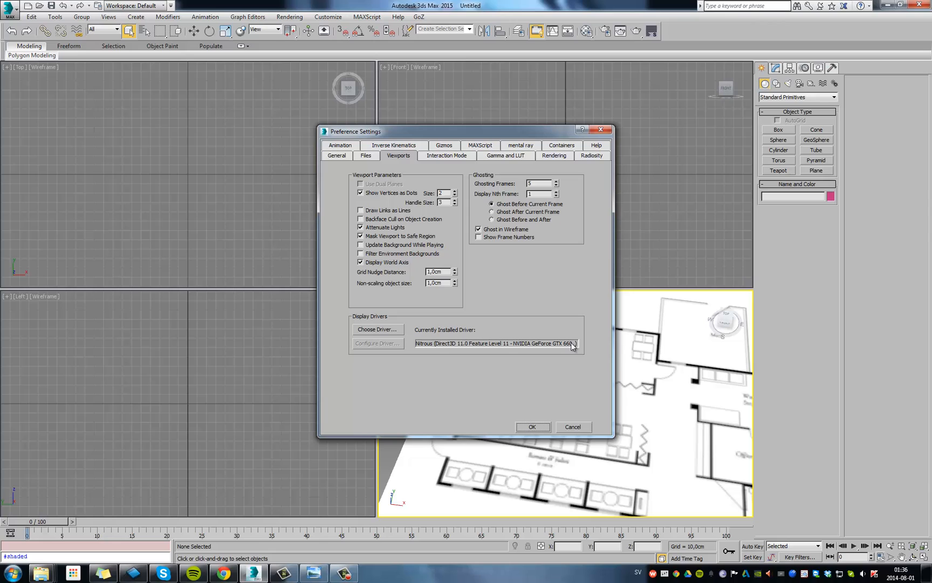
pyautogui.moveTo(567, 389)
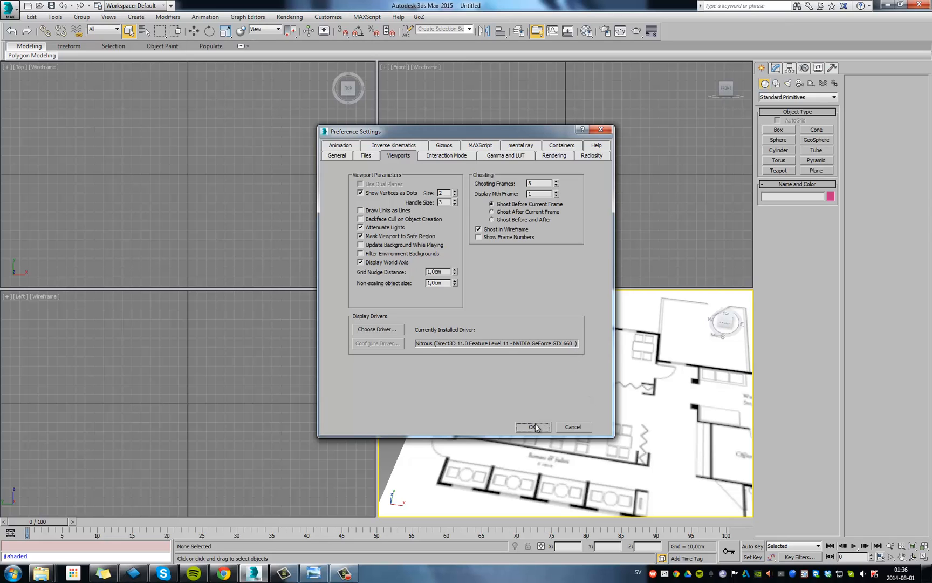
pyautogui.click(532, 426)
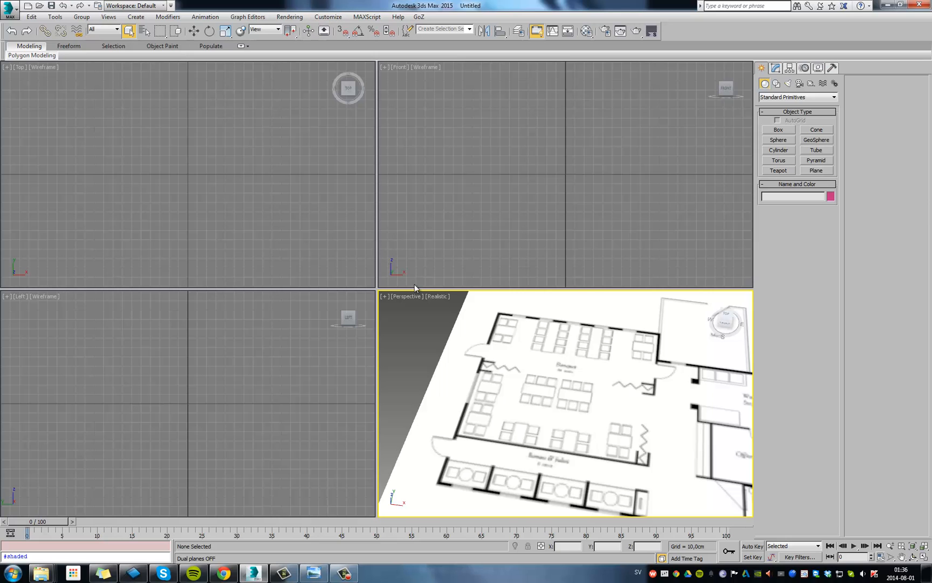
# Set the viewport Texture Maps resolution to 4096 in Display Performance.
pyautogui.click(437, 296)
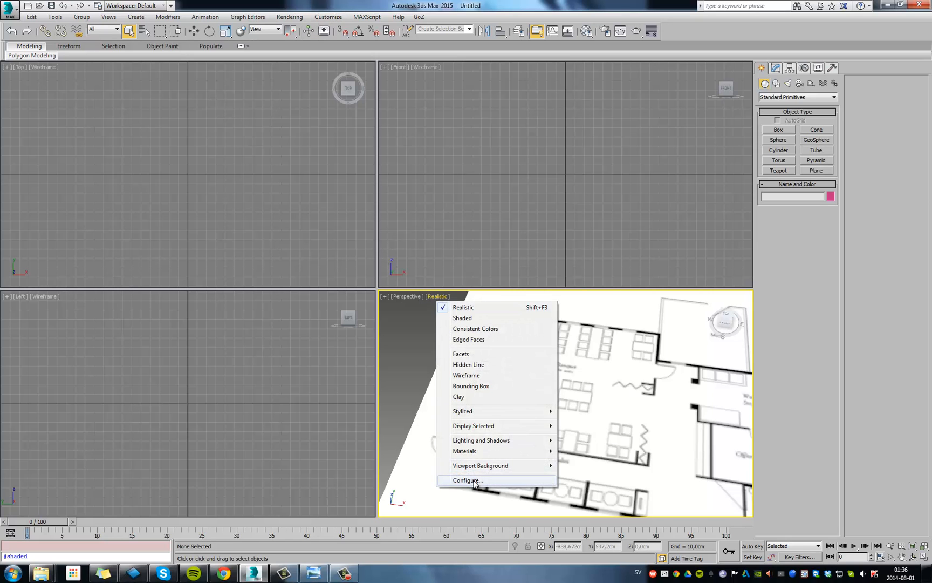
pyautogui.click(467, 479)
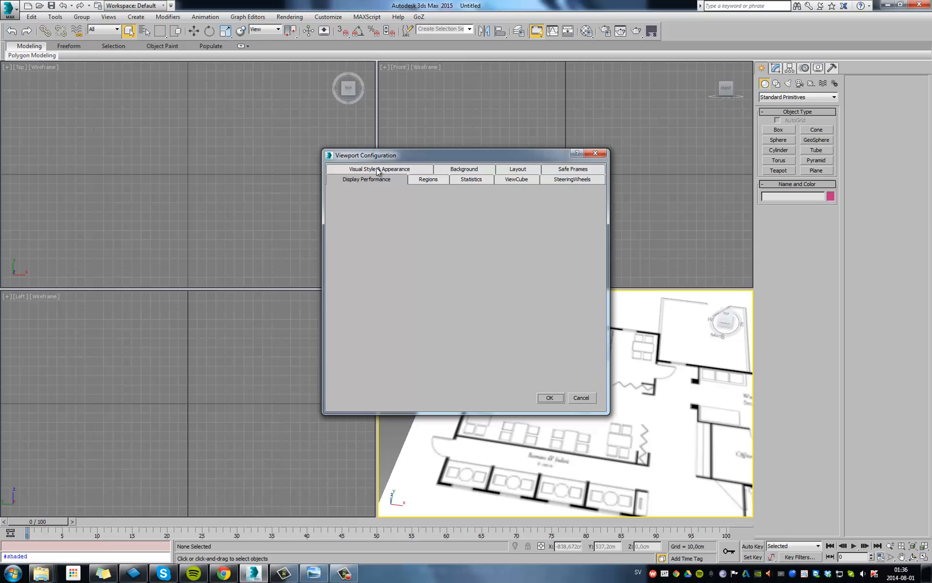
pyautogui.click(367, 179)
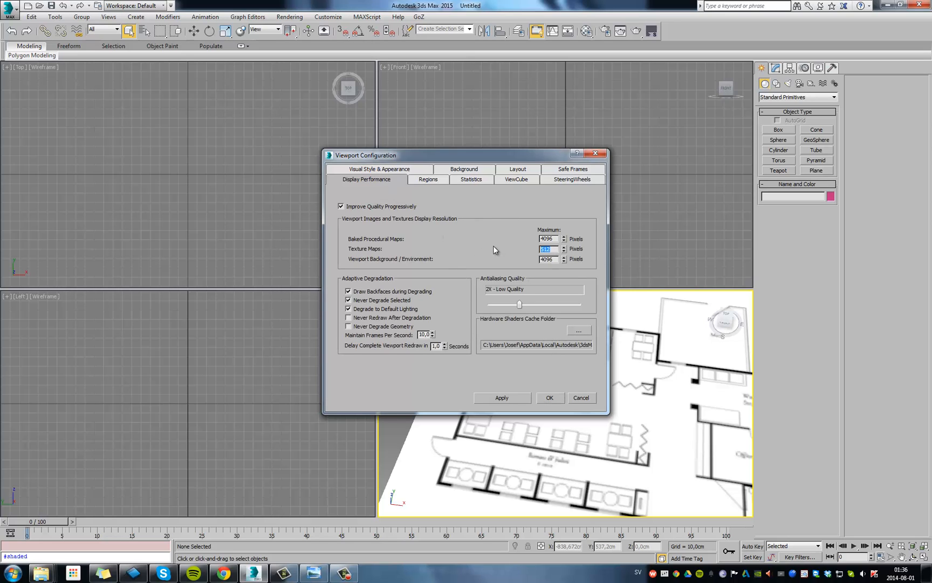
pyautogui.write('4096')
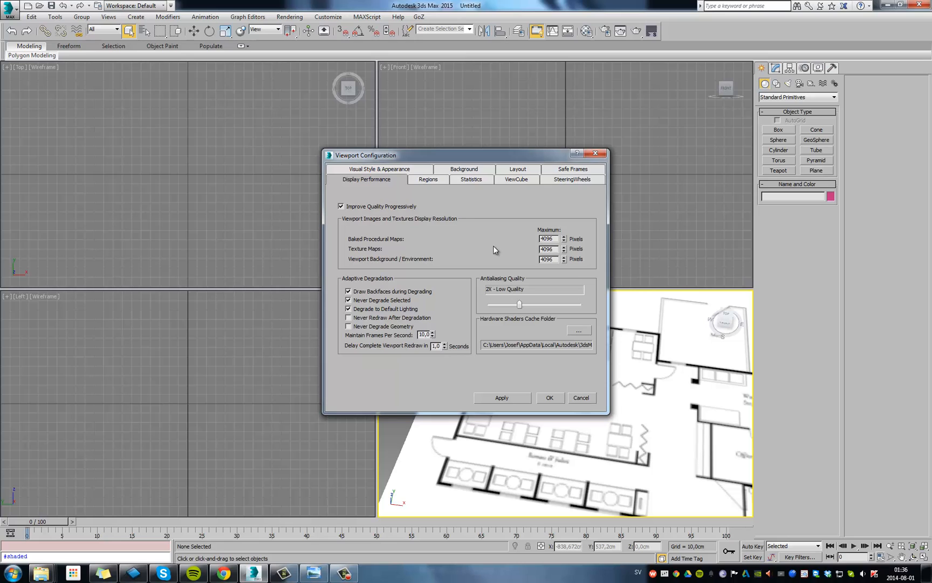
pyautogui.moveTo(506, 399)
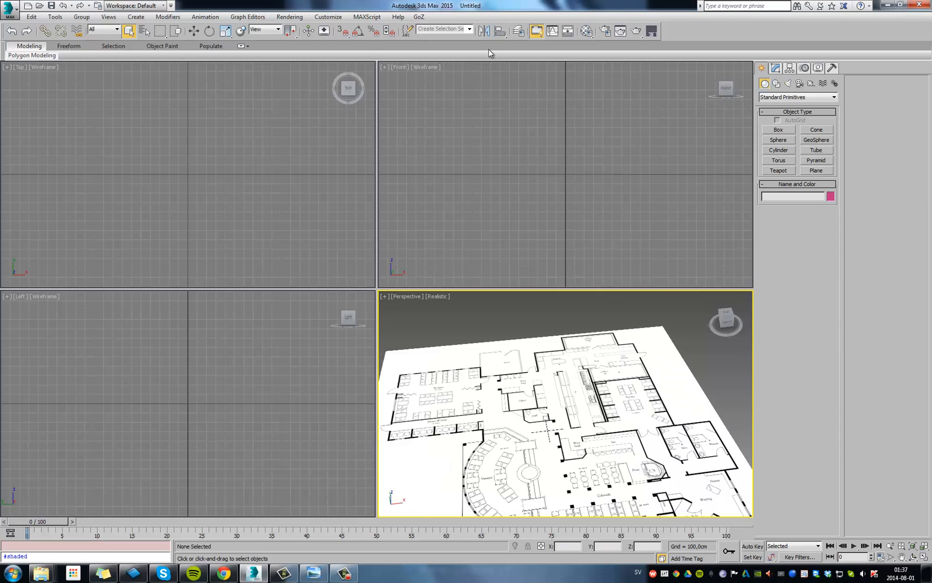
# Open the Layer Explorer from the main toolbar to list imagePlaneMaker and default layers.
pyautogui.click(516, 31)
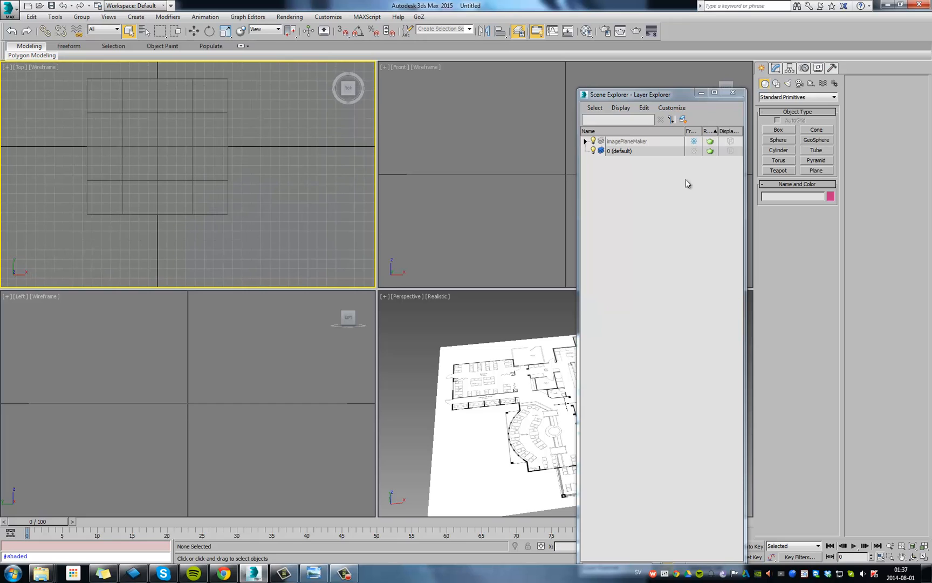
# Draw a test plane over the floor plan and move it across.
pyautogui.moveTo(110, 147); pyautogui.dragTo(190, 175)
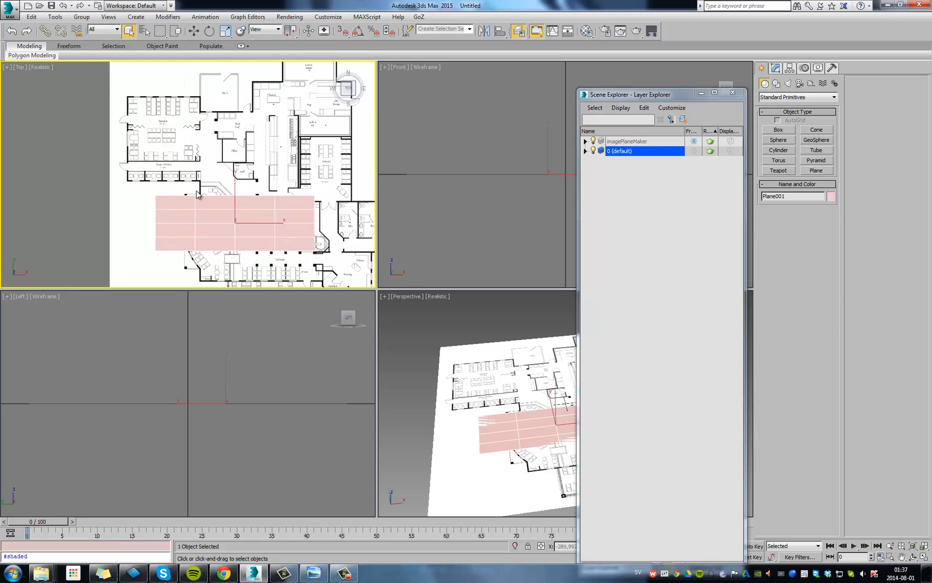
pyautogui.moveTo(238, 226); pyautogui.dragTo(232, 179)
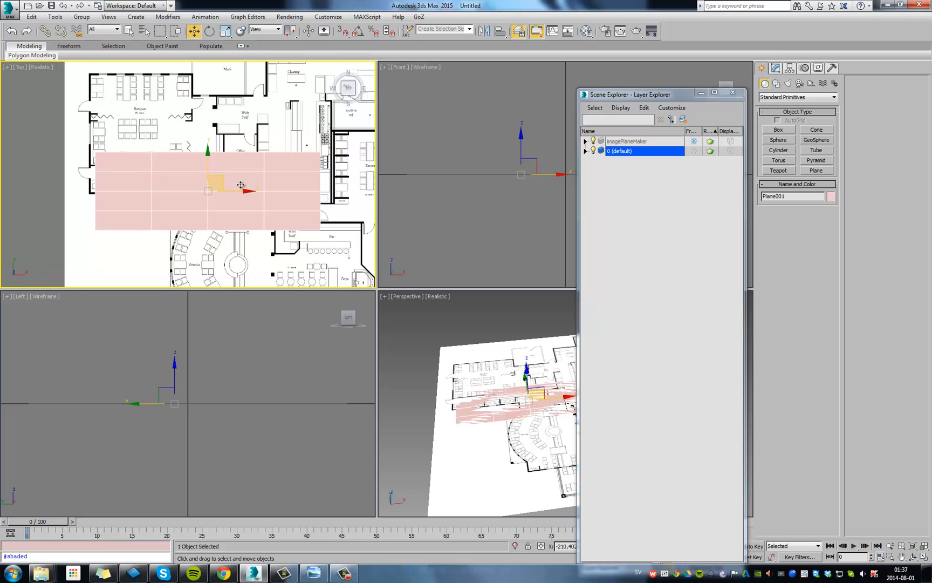
pyautogui.moveTo(220, 180)
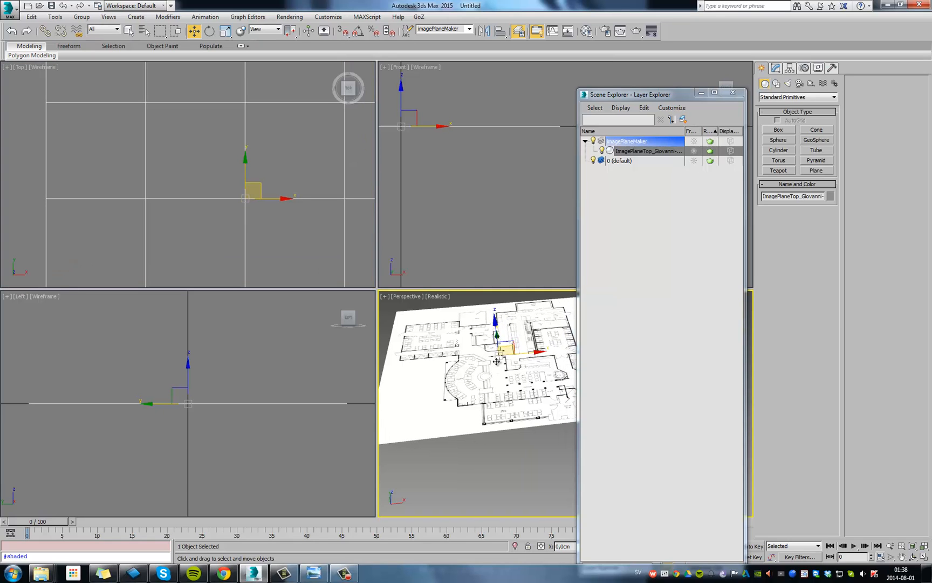
# Switch the floor-plan image plane's Object Properties display from By Object to By Layer.
pyautogui.moveTo(630, 94); pyautogui.dragTo(728, 49)
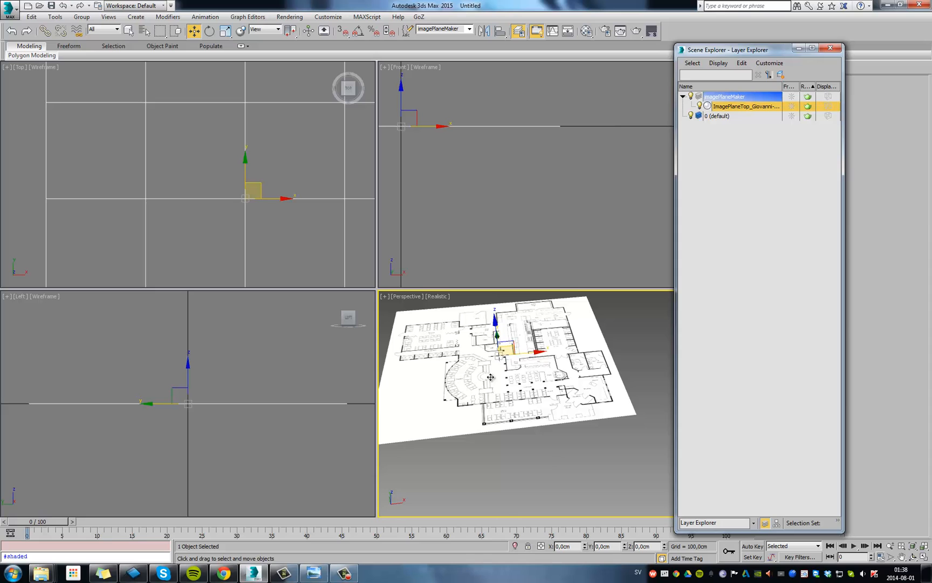
pyautogui.rightClick(489, 377)
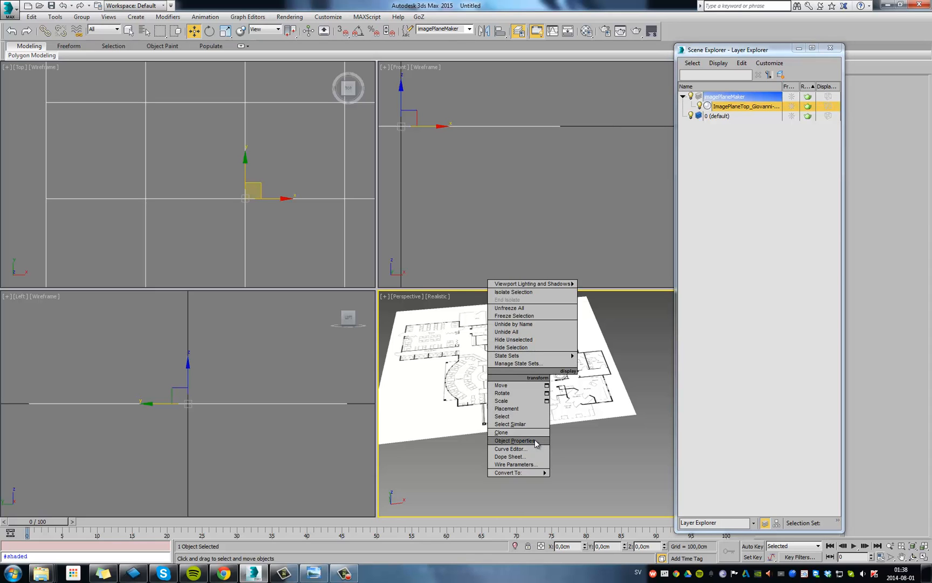
pyautogui.click(513, 440)
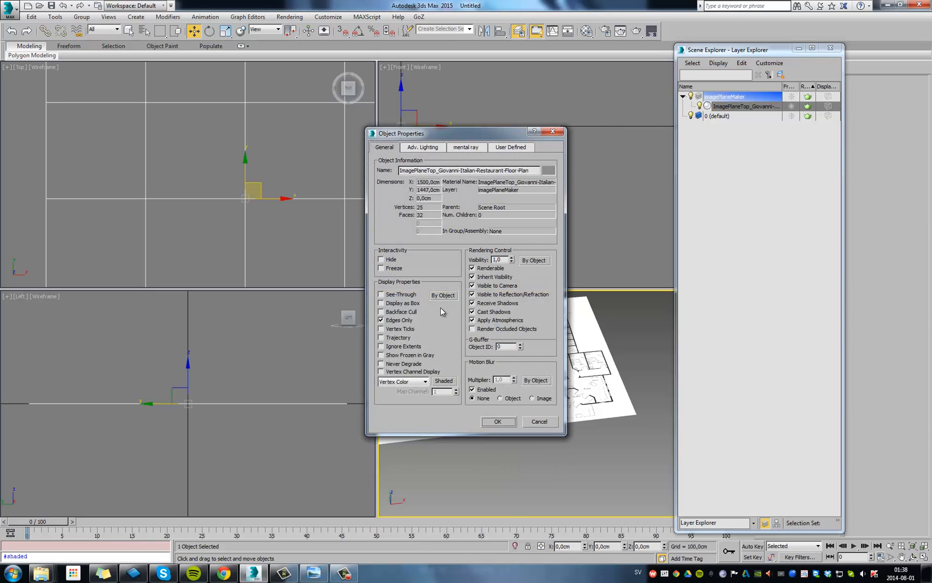
pyautogui.moveTo(399, 291)
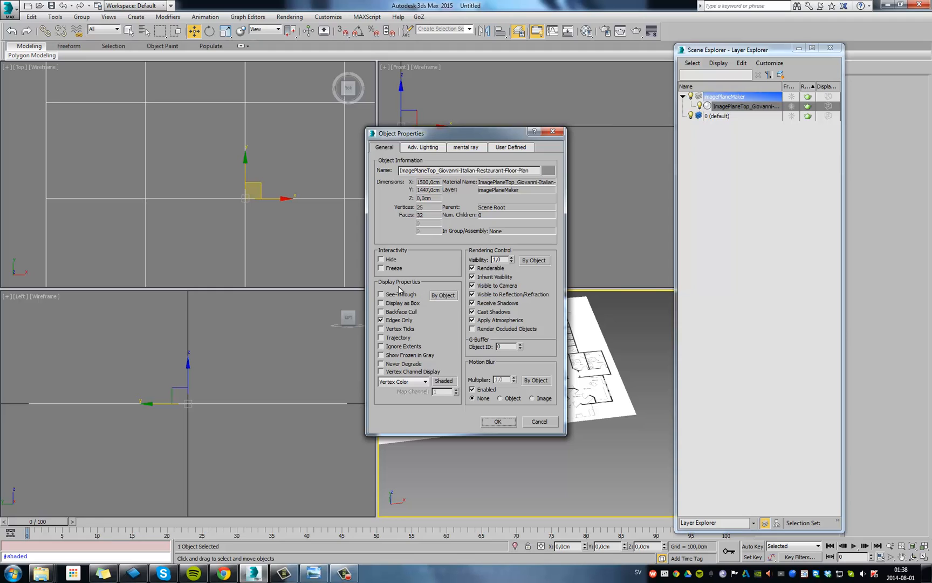
pyautogui.click(443, 296)
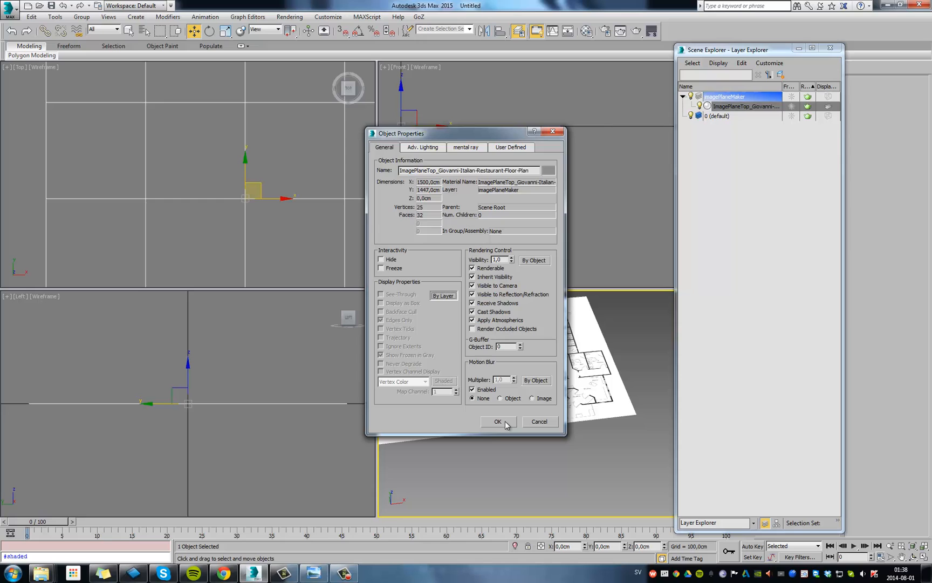
pyautogui.click(497, 422)
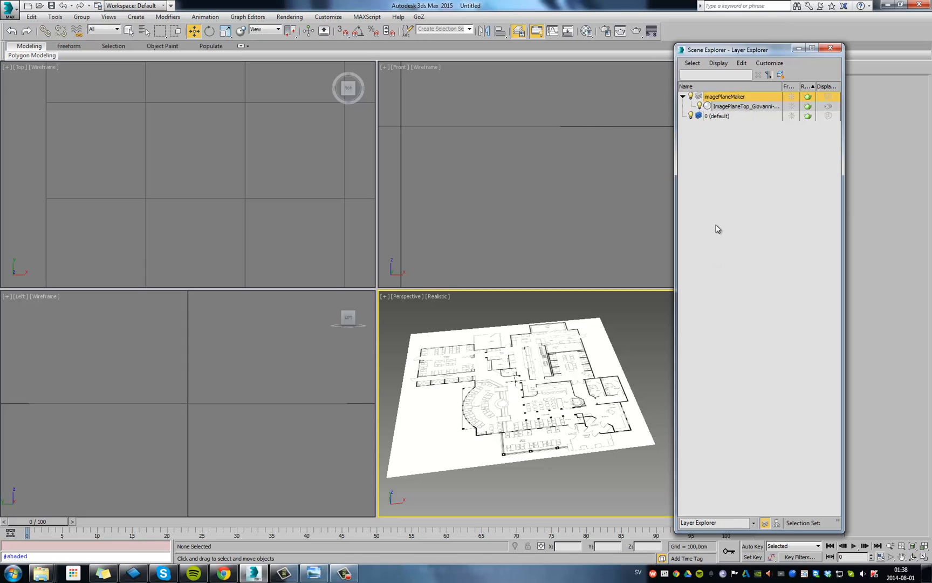
pyautogui.rightClick(725, 97)
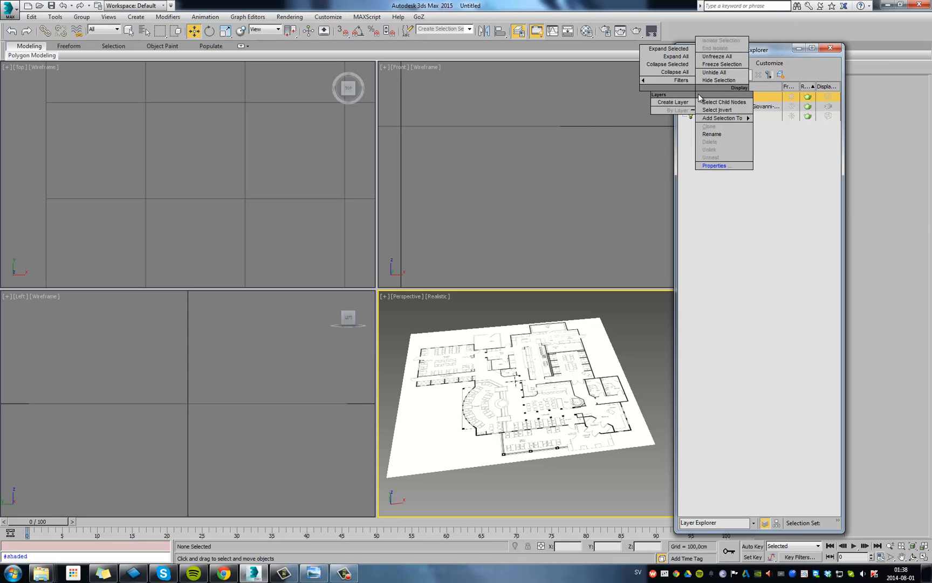
# Set the imagePlaneMaker layer's Display property to Shaded and confirm.
pyautogui.click(716, 165)
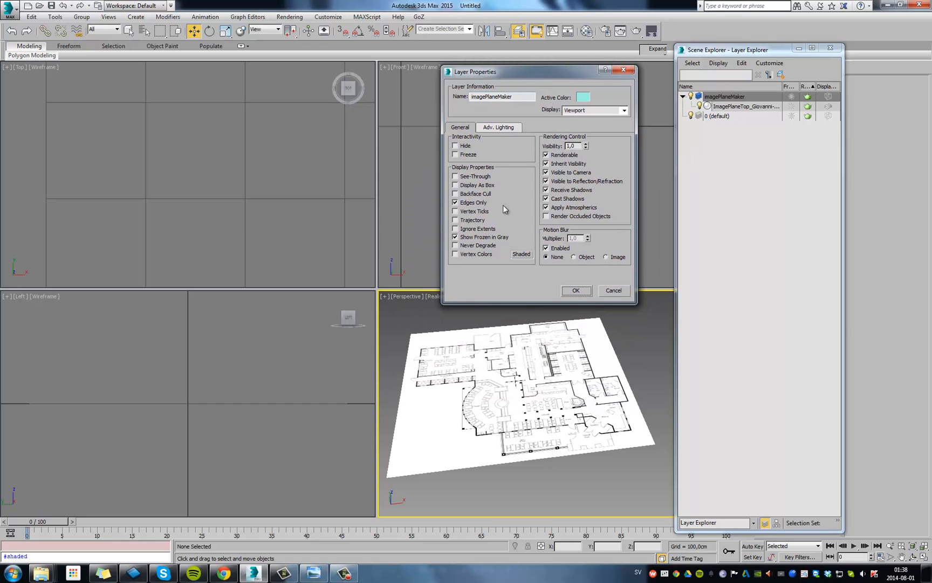
pyautogui.moveTo(530, 112)
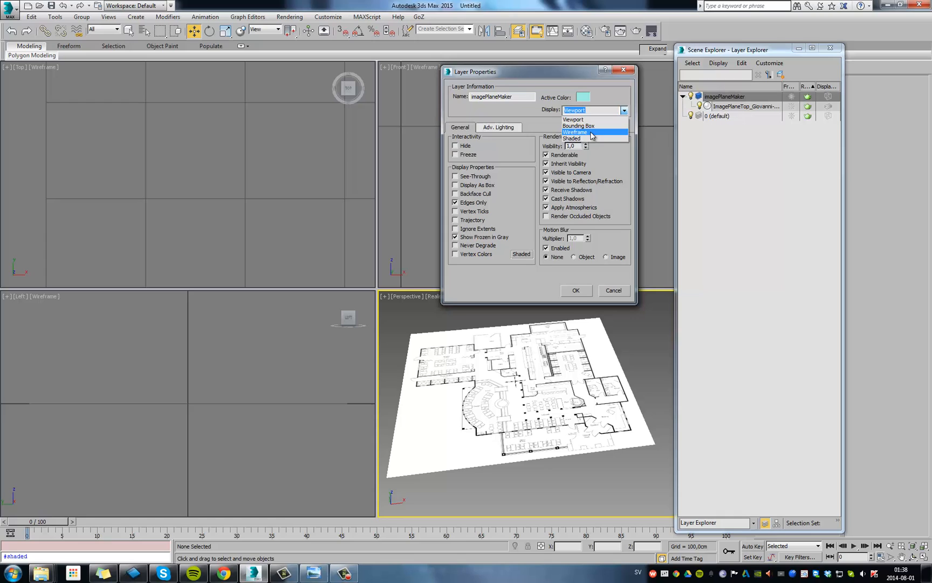
pyautogui.moveTo(588, 139)
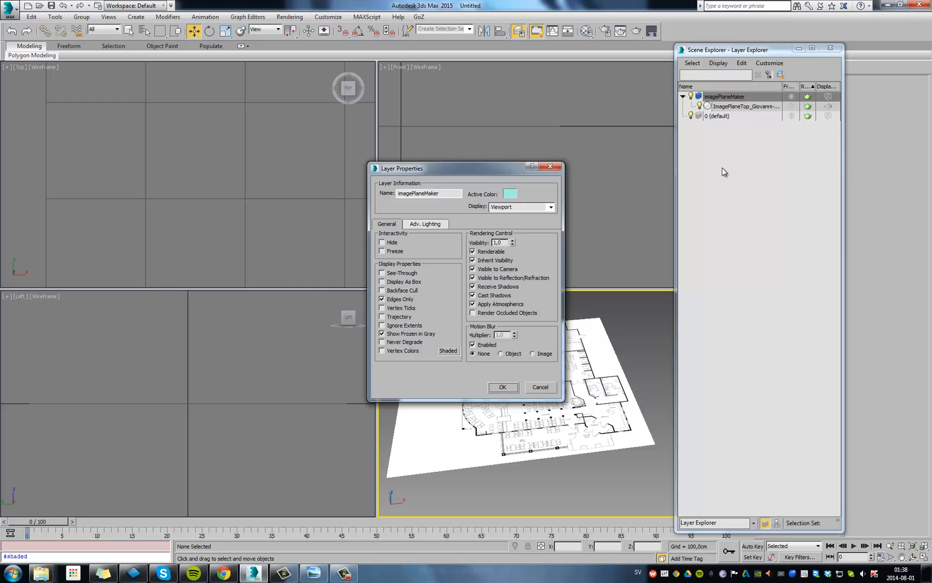
pyautogui.moveTo(528, 207)
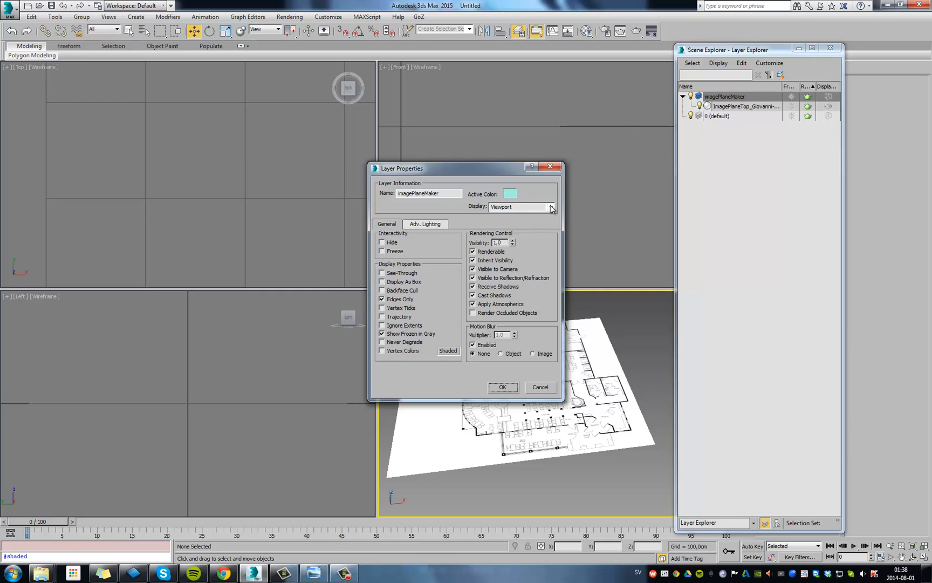
pyautogui.click(520, 206)
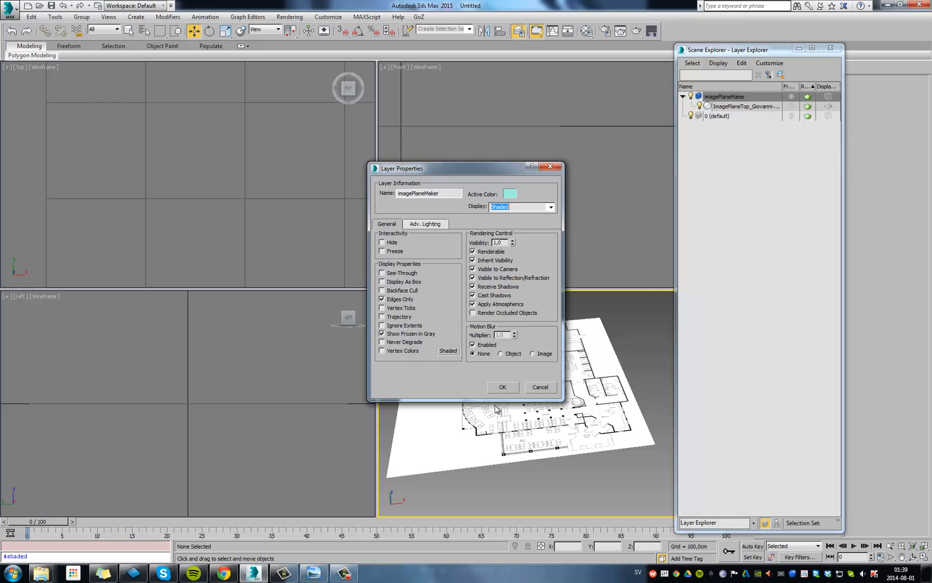
pyautogui.click(502, 386)
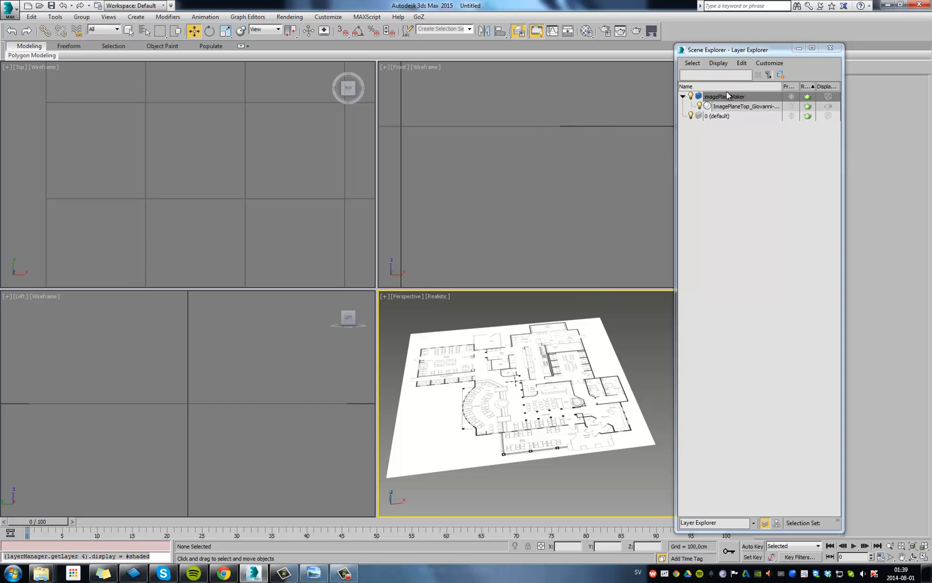
# Reopen the imagePlaneMaker layer properties and close them without changes.
pyautogui.rightClick(725, 96)
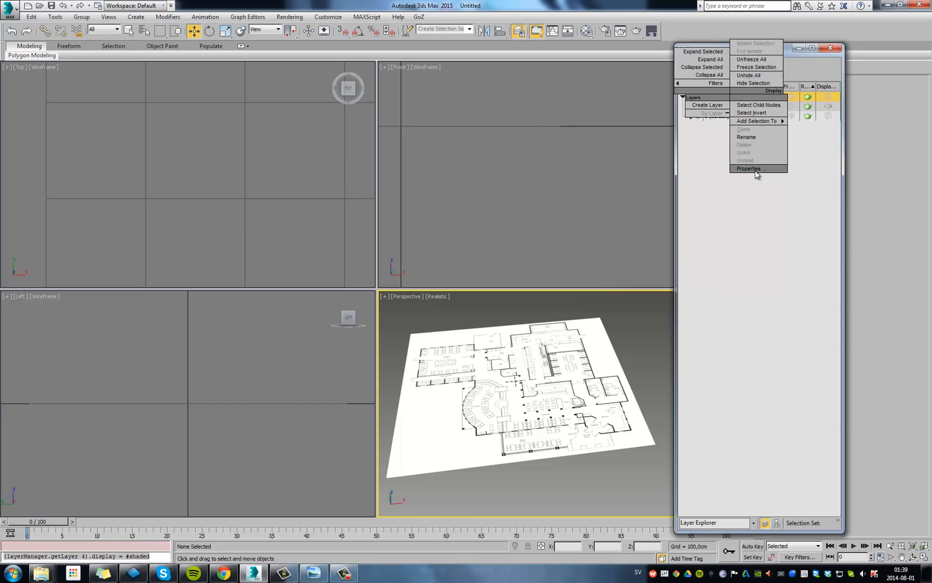
pyautogui.click(748, 168)
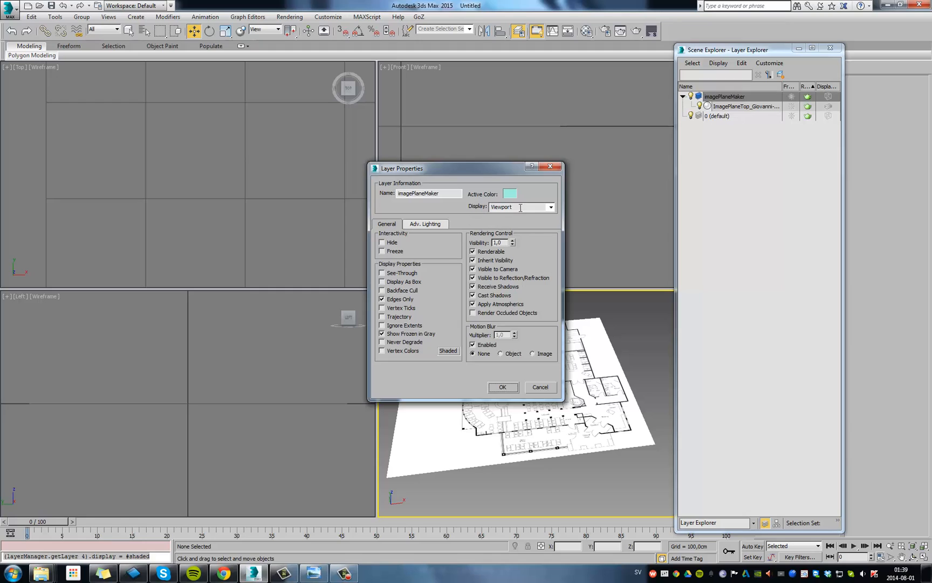
pyautogui.moveTo(397, 402)
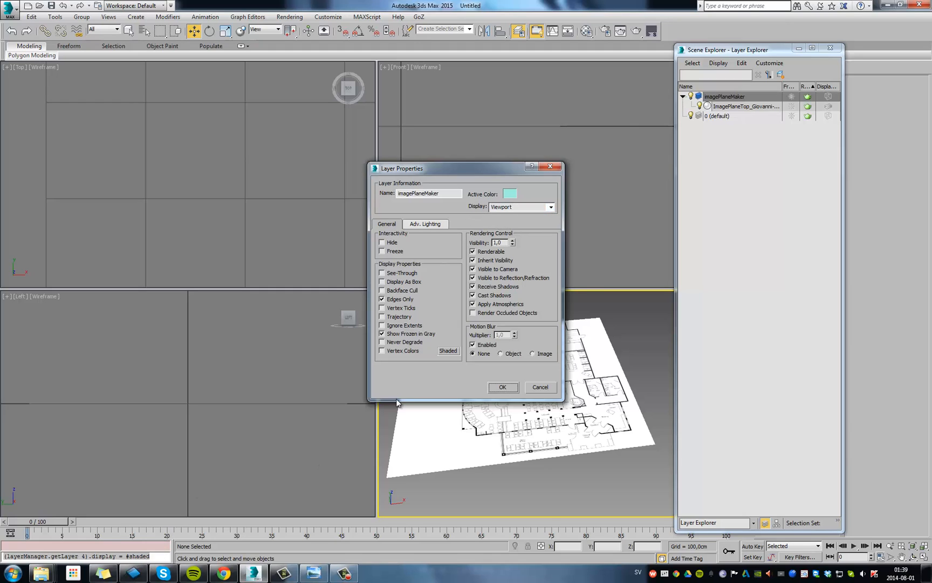
pyautogui.moveTo(106, 562)
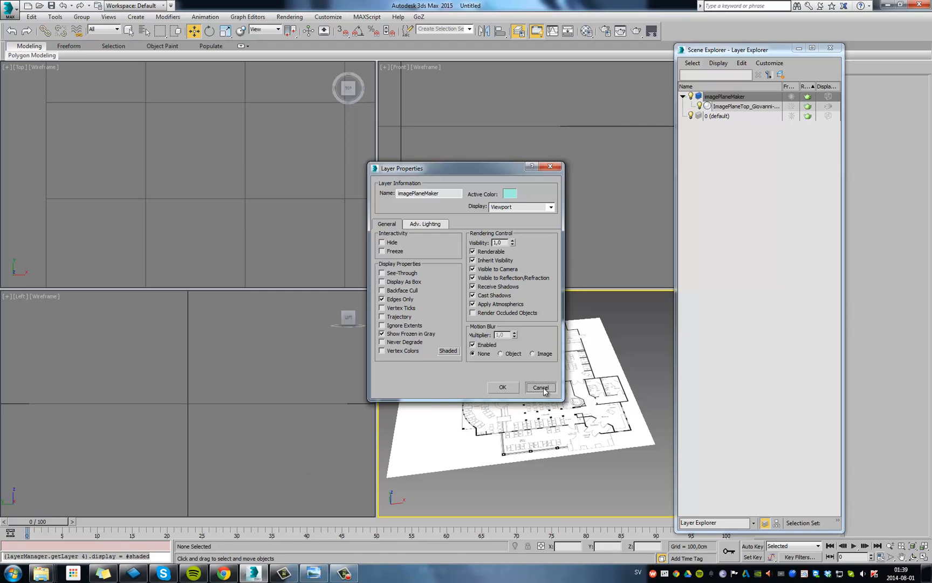
pyautogui.click(540, 387)
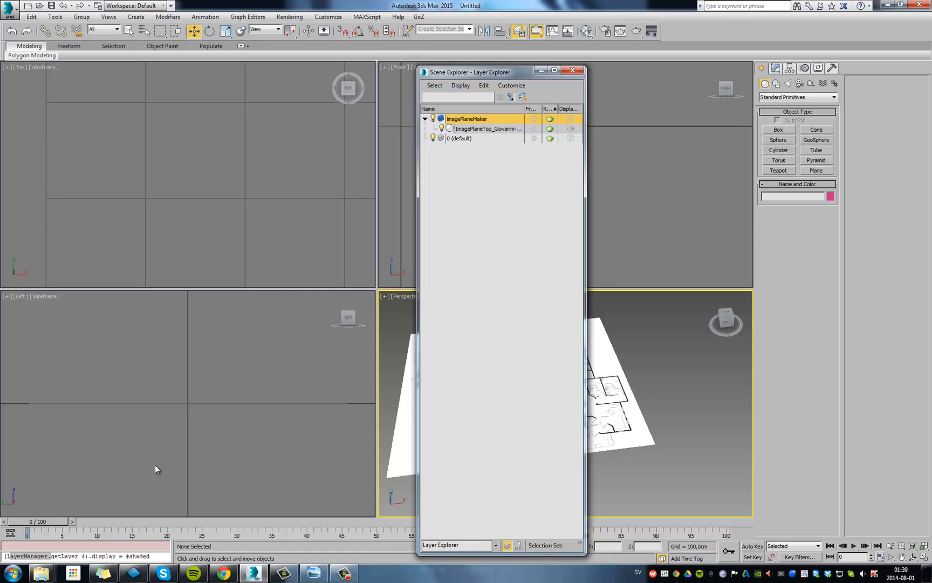
# Collapse imagePlaneMaker, sort layers by Name, and check the default and imagePlaneMaker order.
pyautogui.click(467, 118)
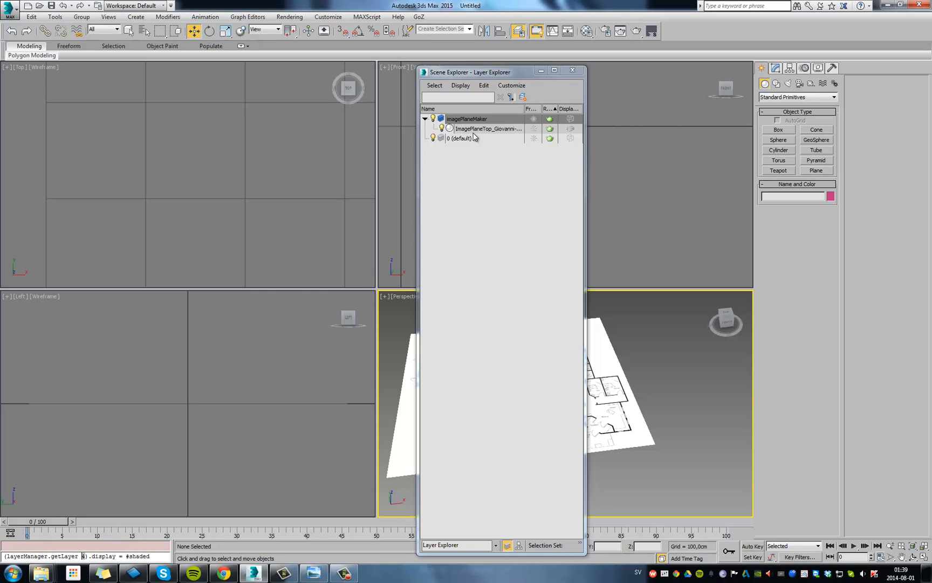
pyautogui.moveTo(461, 153)
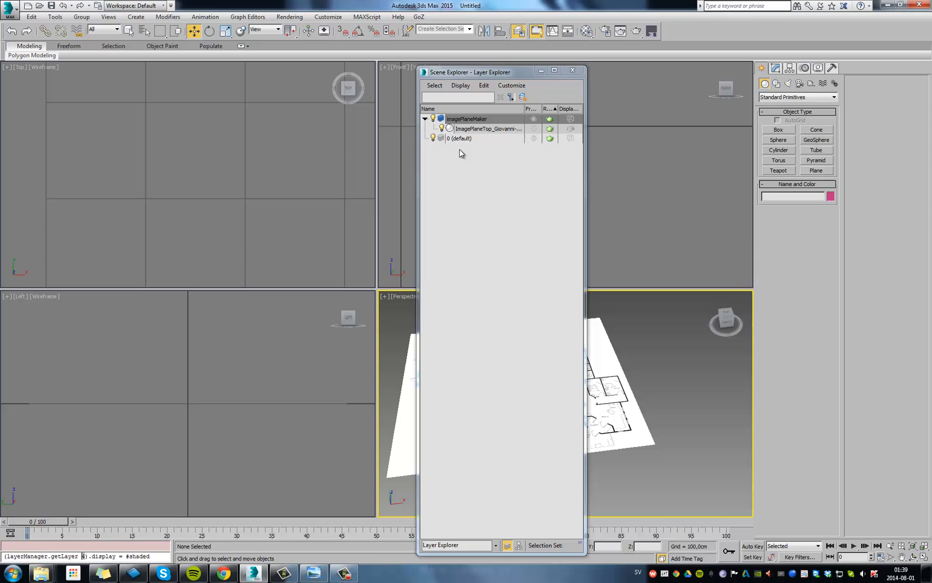
pyautogui.click(424, 119)
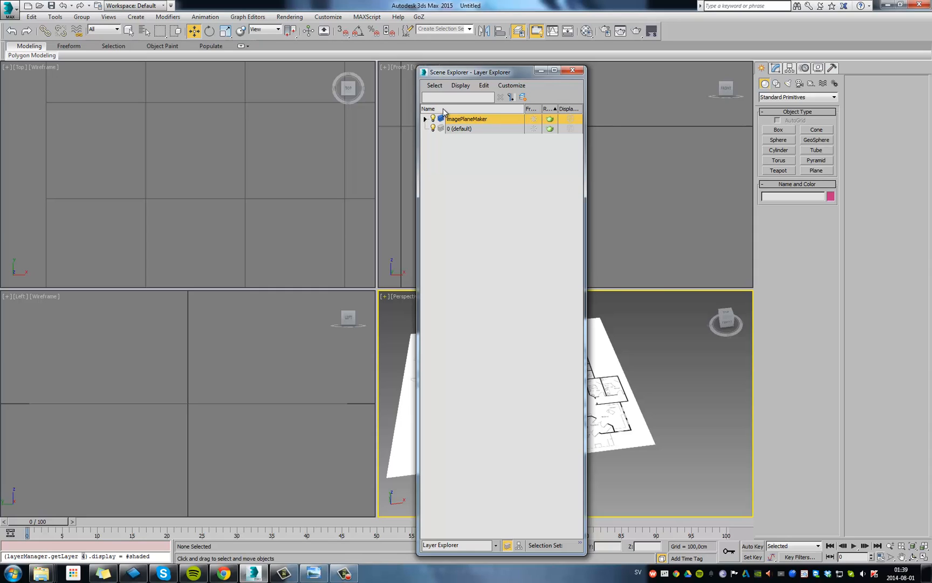
pyautogui.moveTo(443, 112)
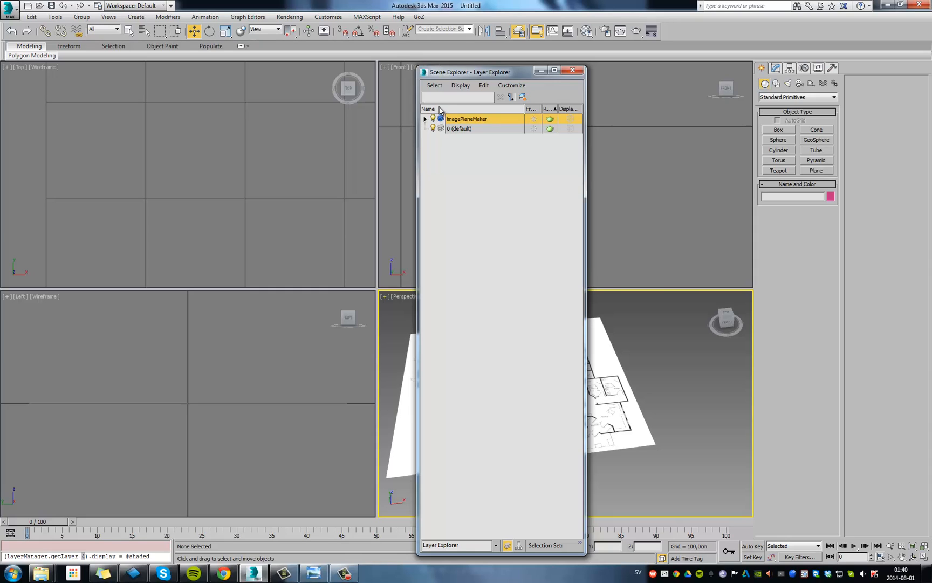
pyautogui.click(430, 109)
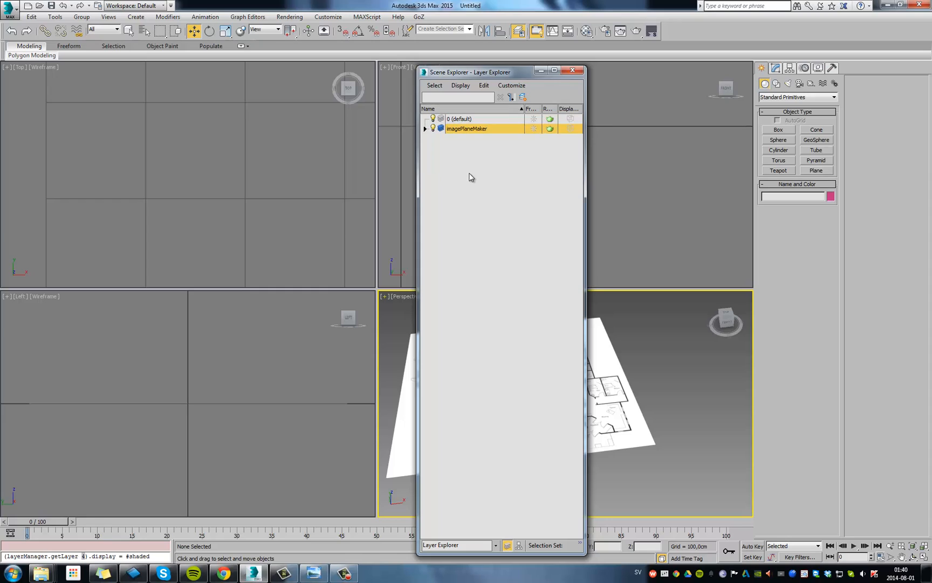
pyautogui.moveTo(460, 166)
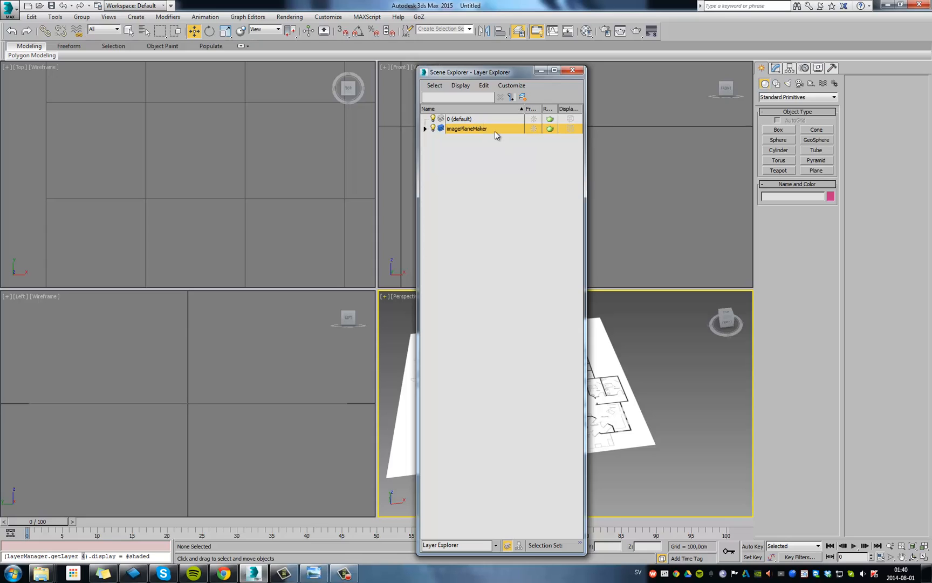
pyautogui.click(459, 118)
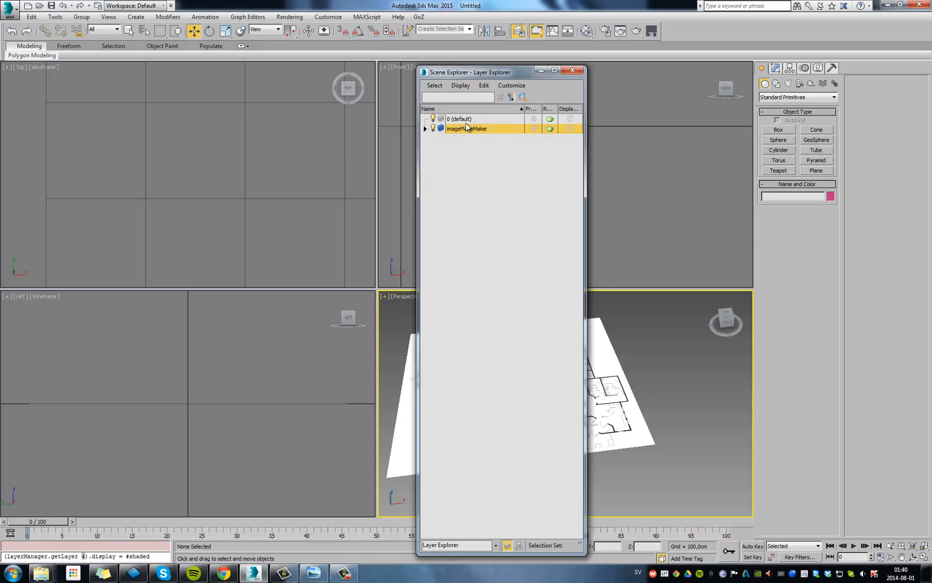
pyautogui.click(459, 118)
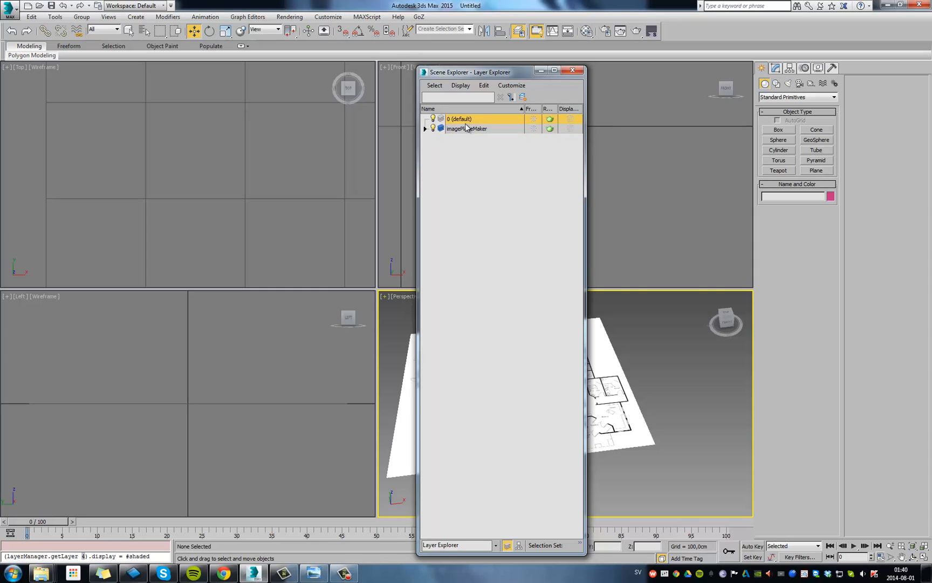
pyautogui.click(467, 128)
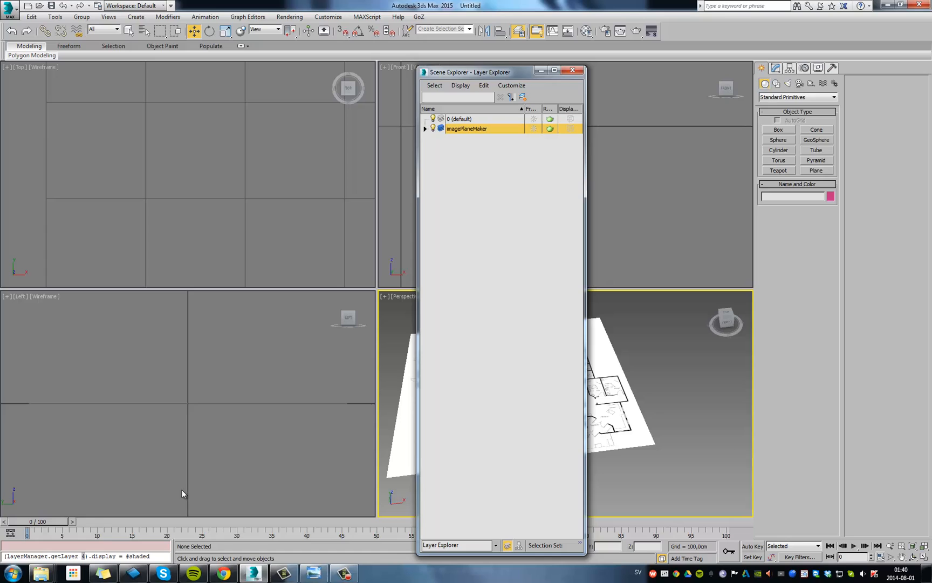
pyautogui.moveTo(153, 436)
pyautogui.write('1')
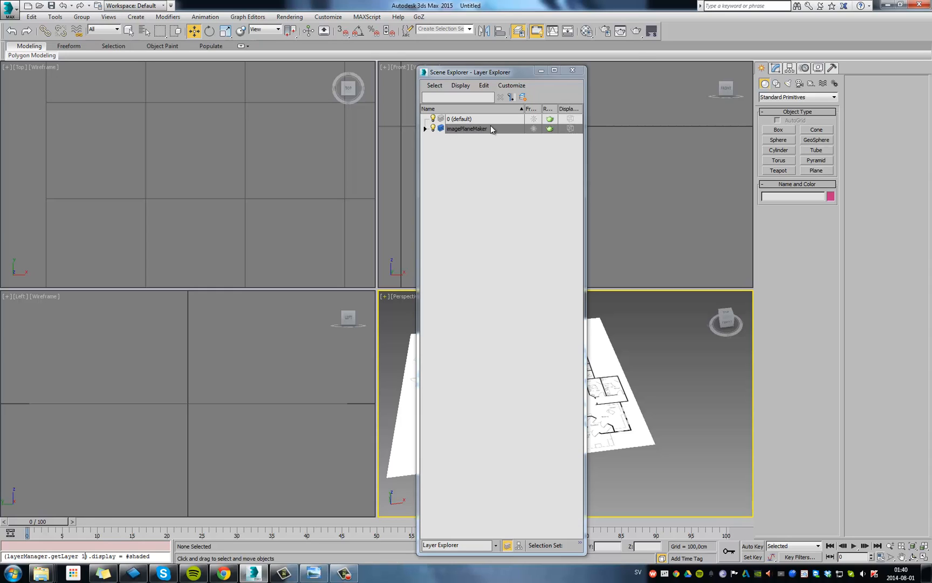
pyautogui.moveTo(469, 135)
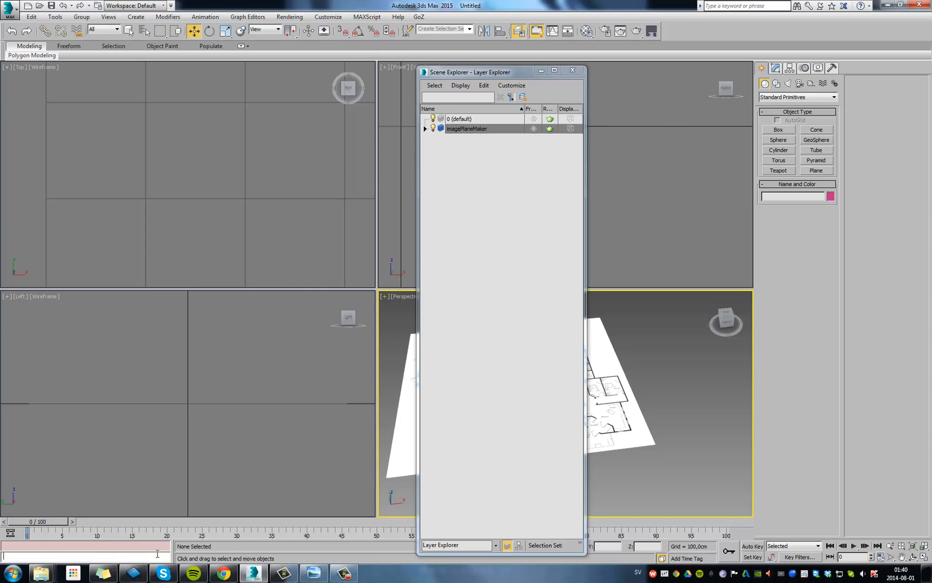
# Force layer 1's display to shaded via MAXScript, close Layer Explorer, and start creating a Teapot.
pyautogui.write('(layerManager.getLayer 1).display = #shaded')
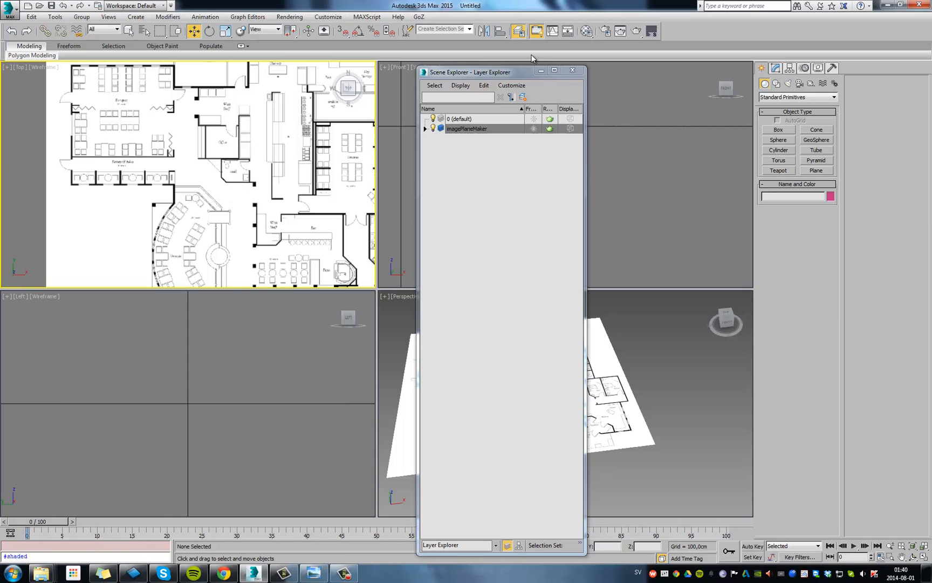
pyautogui.click(572, 70)
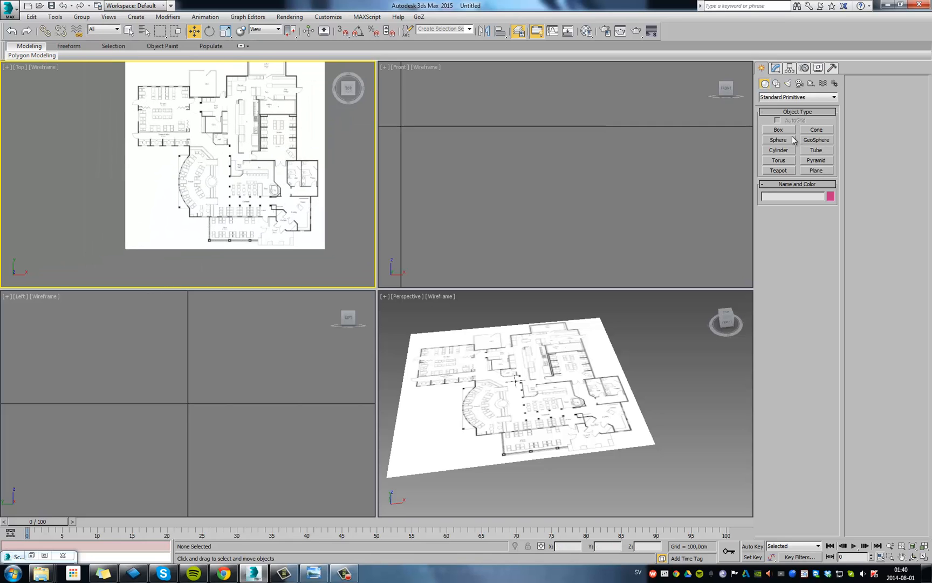
pyautogui.click(777, 150)
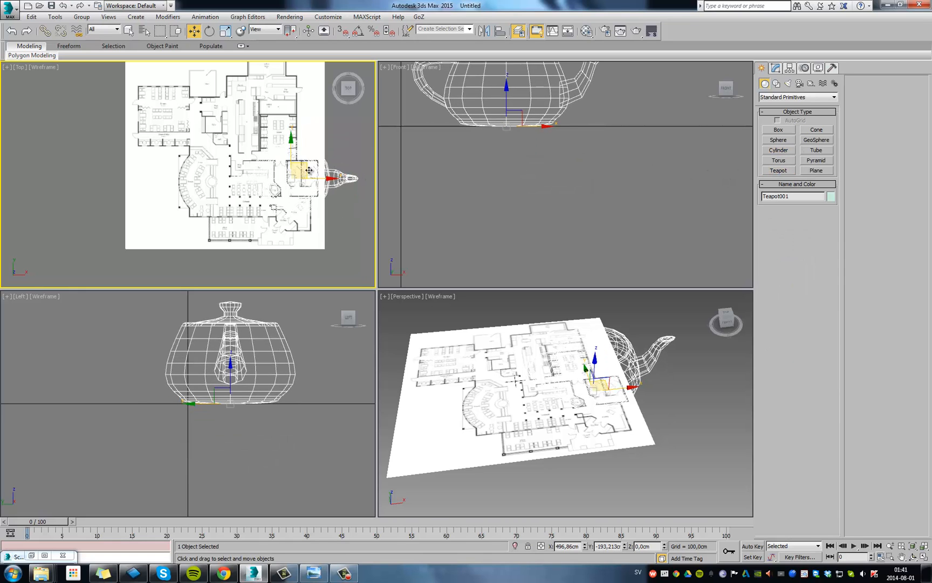
# Right-click the teapot to bring up its convert-to commands.
pyautogui.rightClick(309, 170)
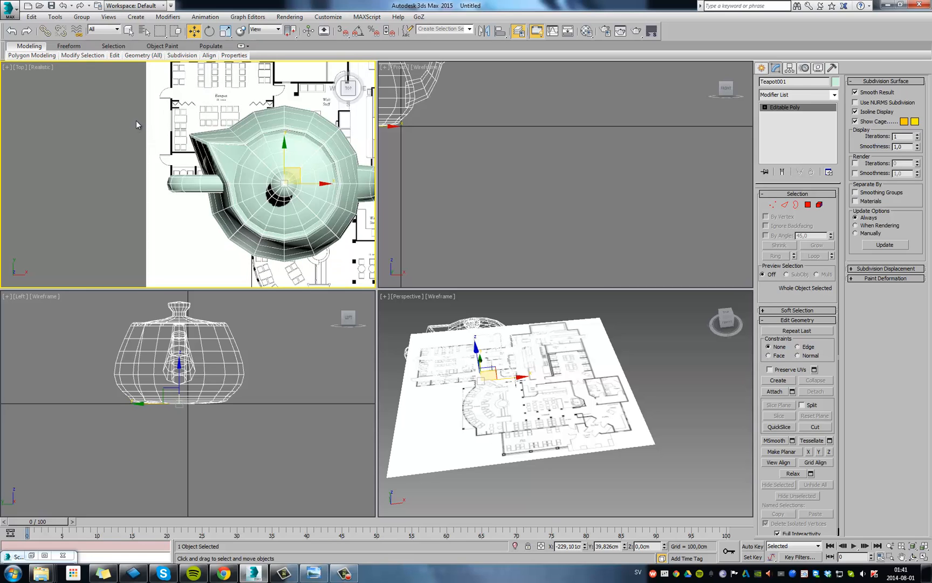
pyautogui.moveTo(227, 170)
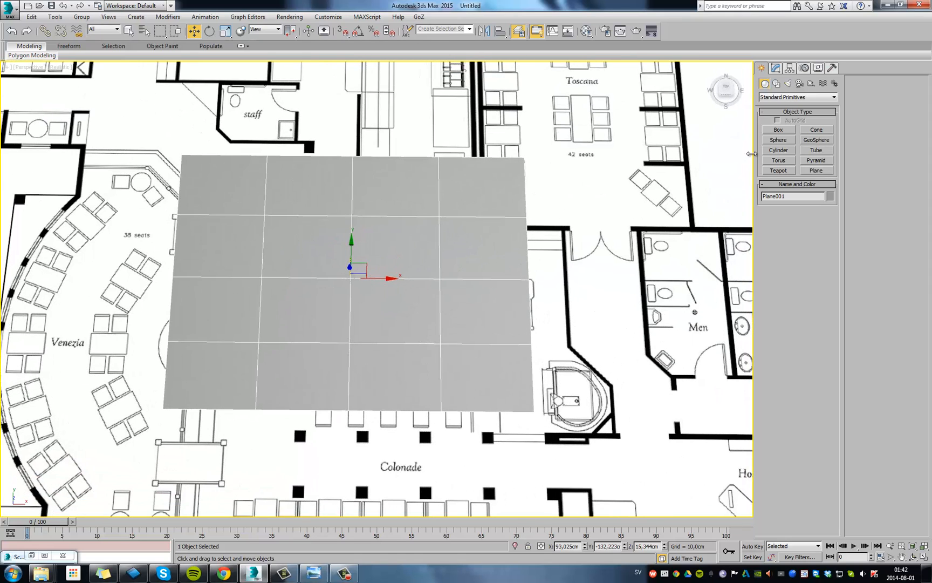
# Draw a small cylinder on the grey plane, then select the plane with it.
pyautogui.click(778, 150)
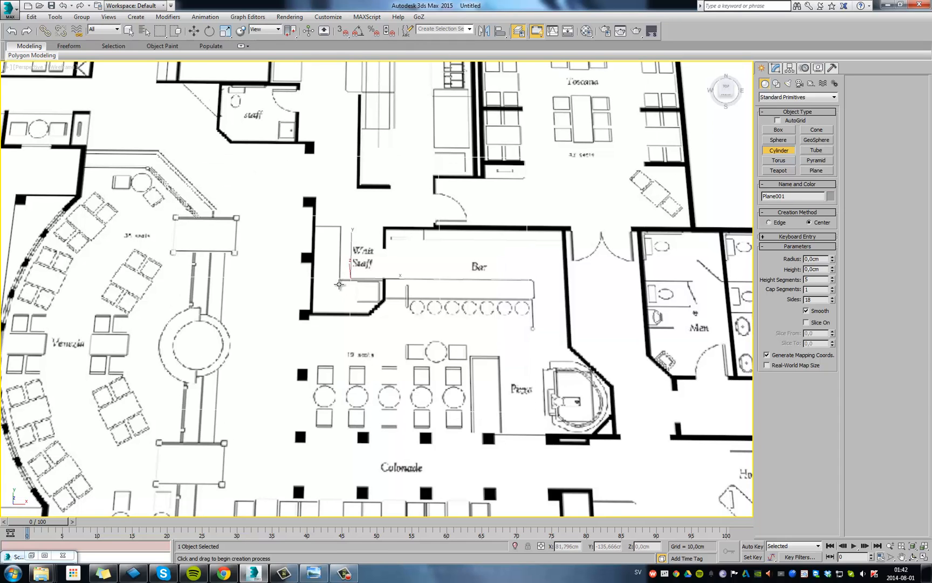
pyautogui.moveTo(354, 384)
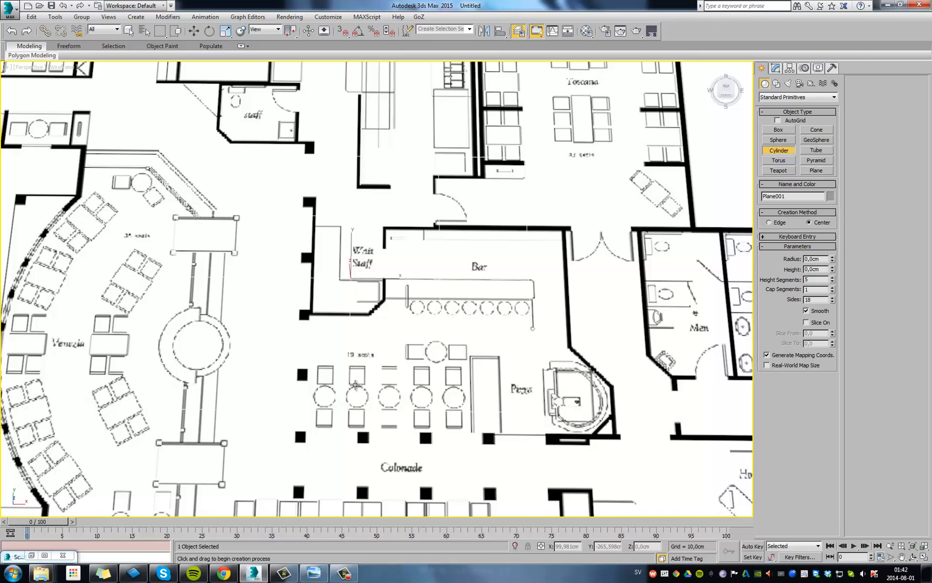
pyautogui.moveTo(436, 352)
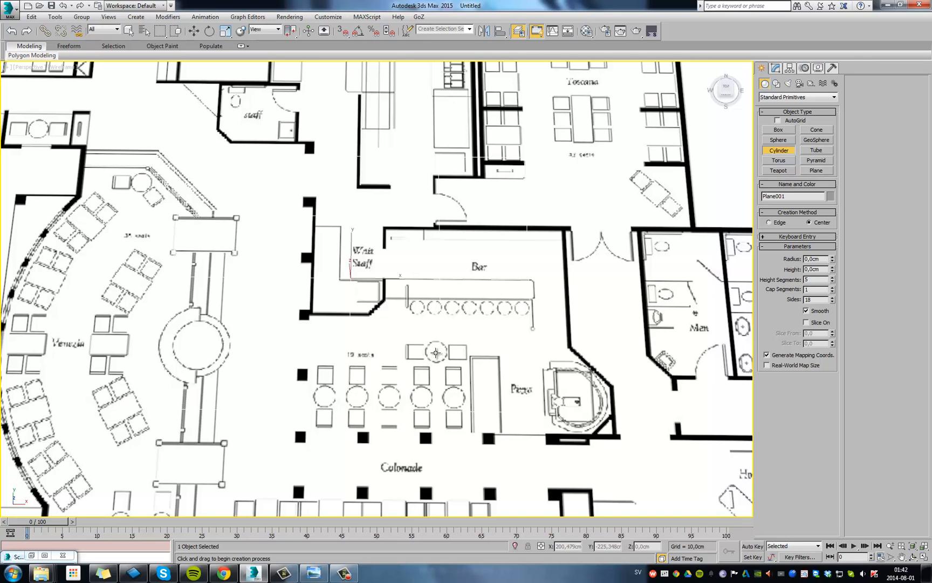
pyautogui.moveTo(435, 353); pyautogui.dragTo(443, 313)
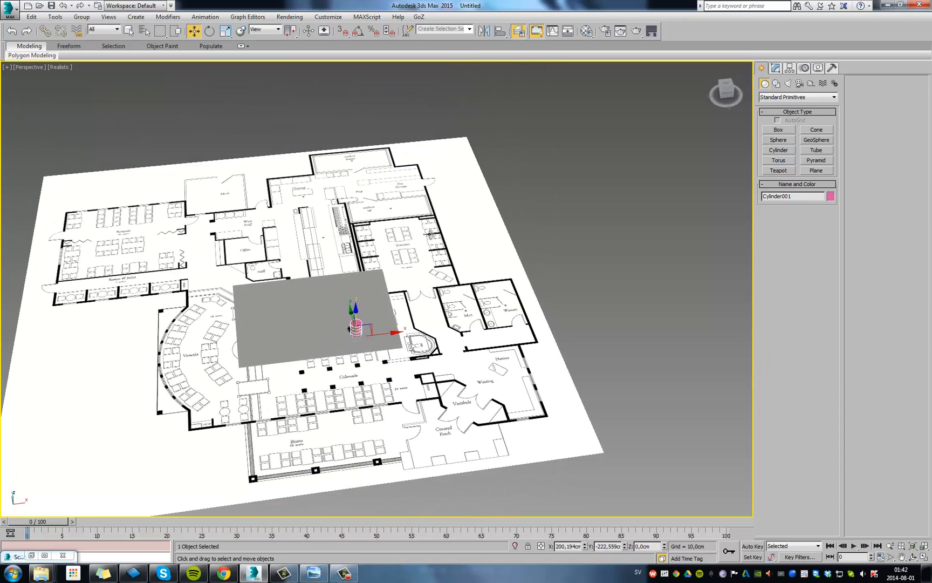
pyautogui.moveTo(374, 287)
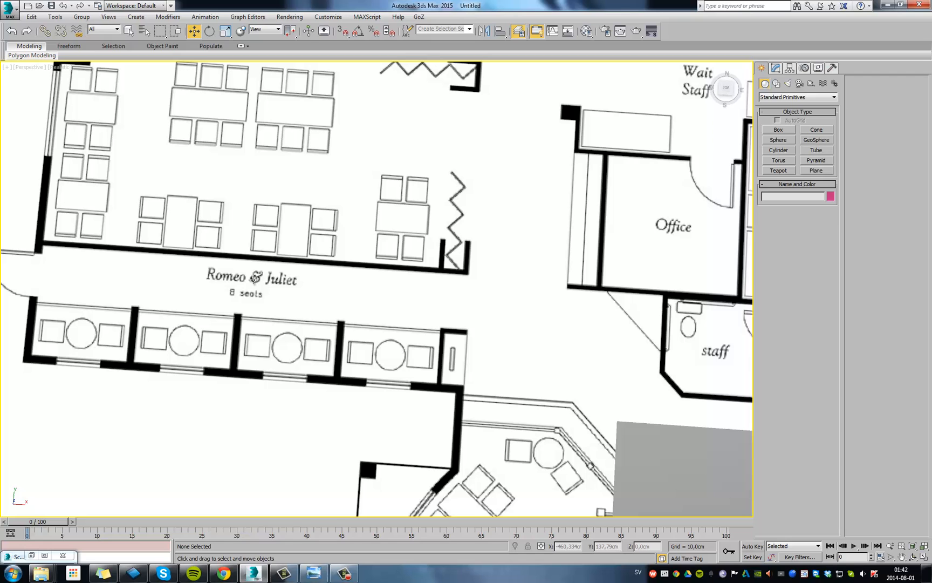
pyautogui.moveTo(342, 204)
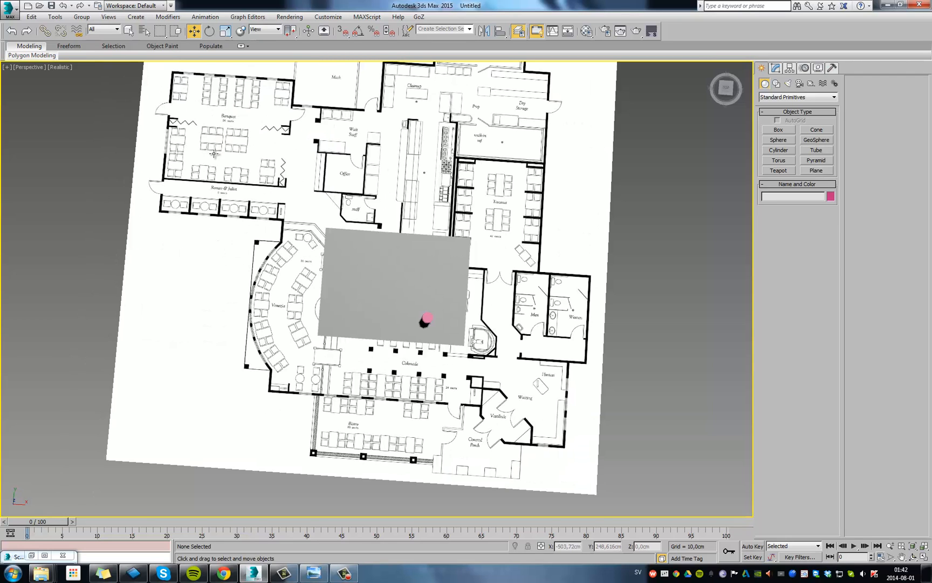
pyautogui.click(425, 318)
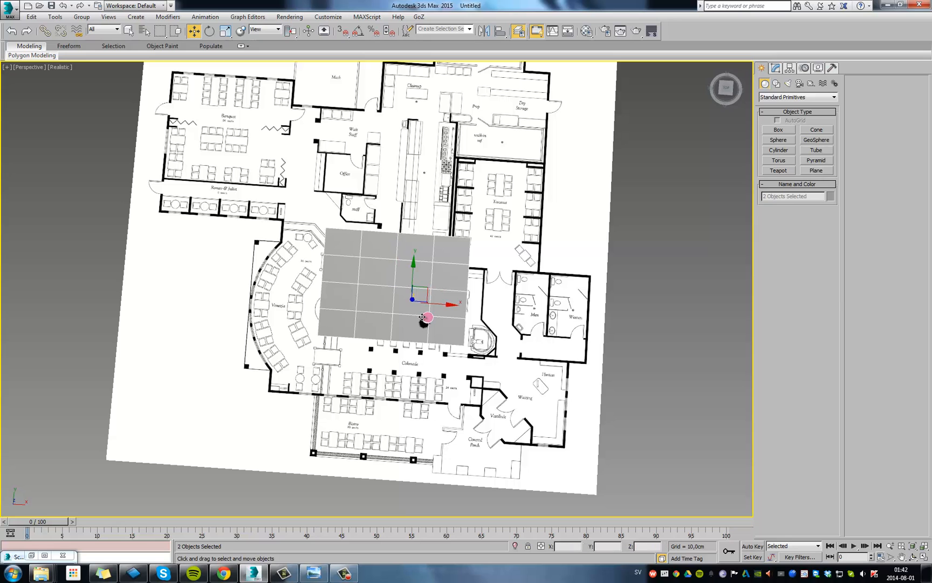